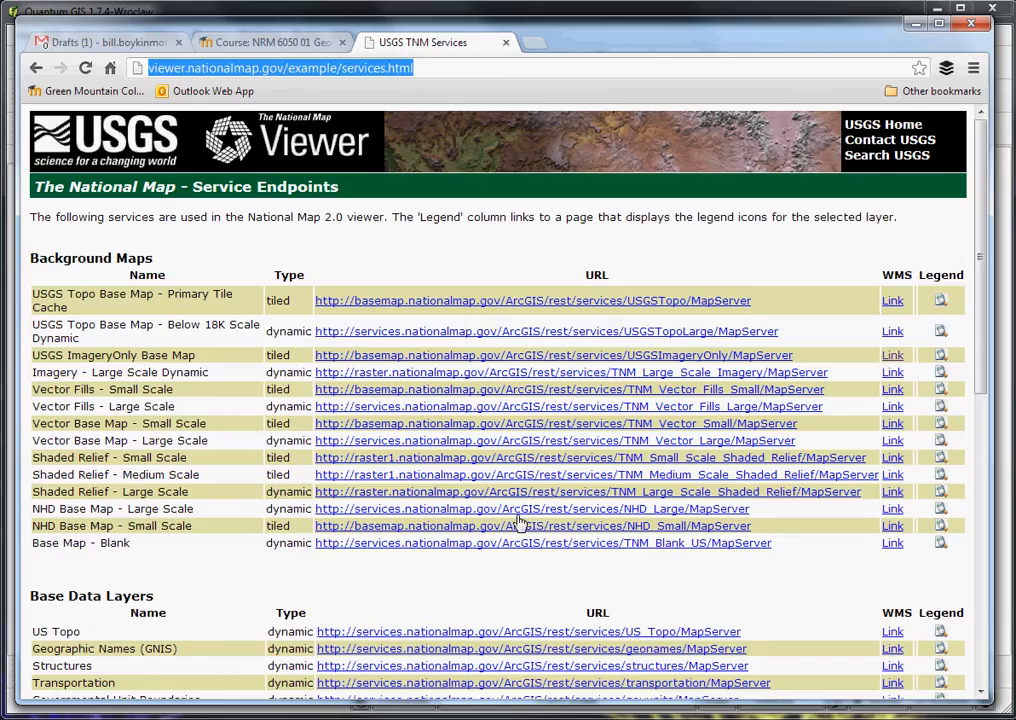
mouse_move(423, 86)
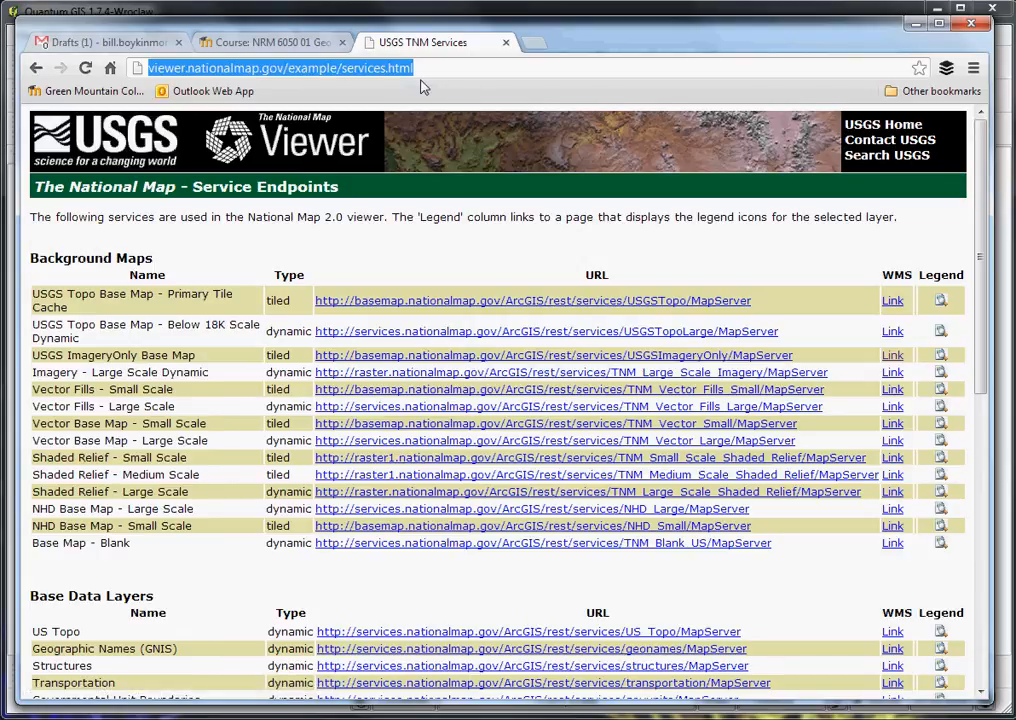
mouse_move(320, 368)
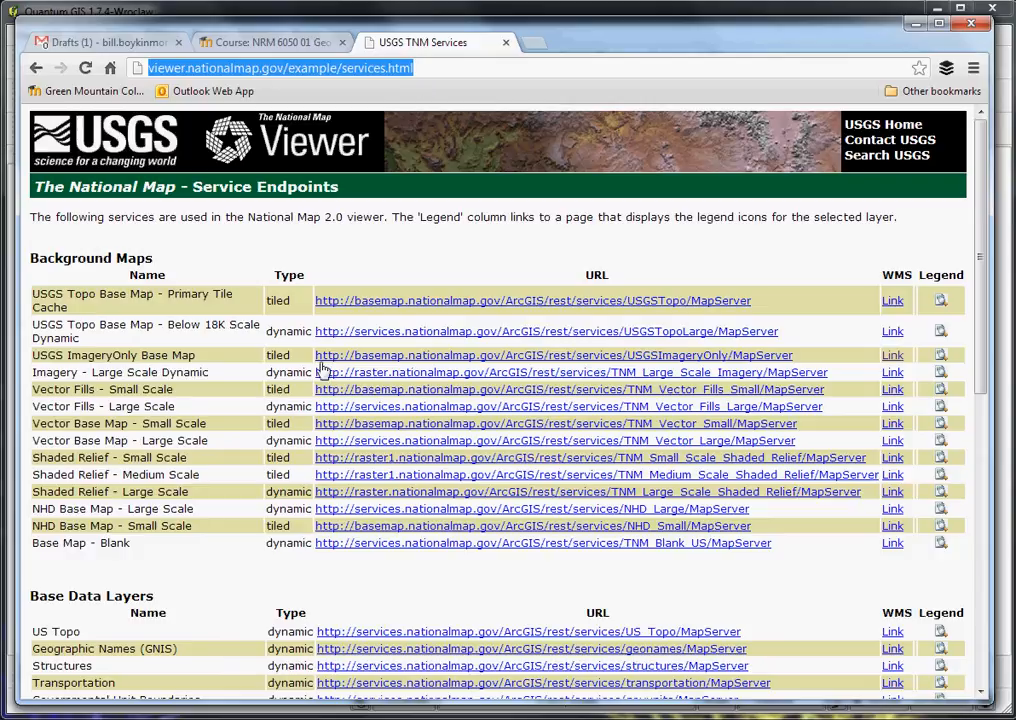
- Scroll the TNM services page and select the USGS ImageryOnly Base Map entry
scroll(down, 3)
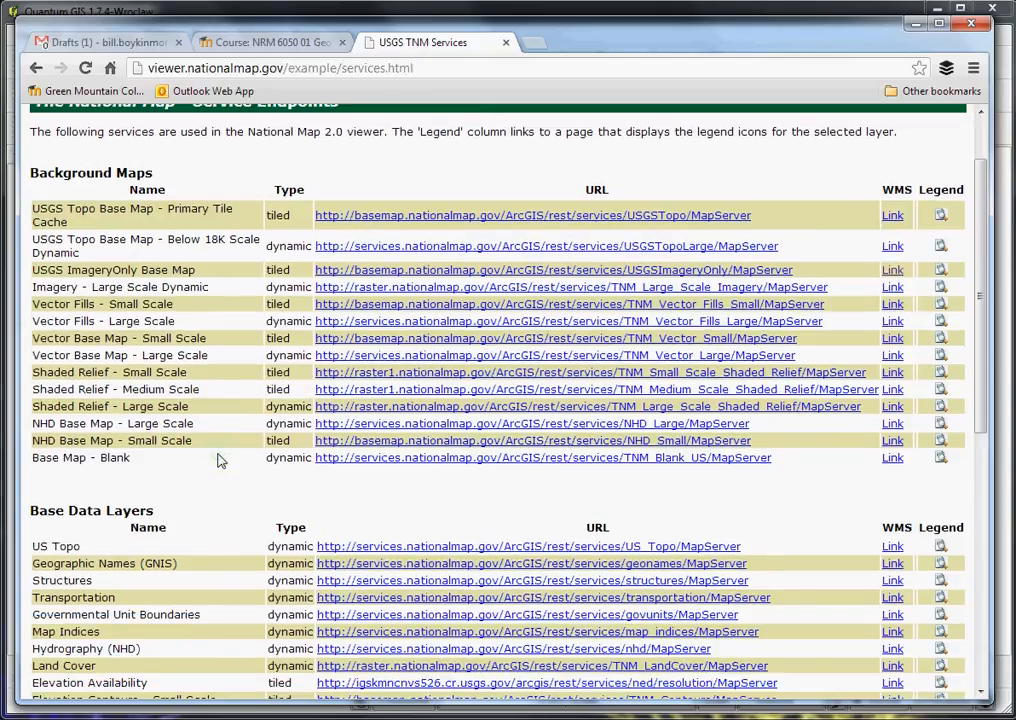
scroll(down, 3)
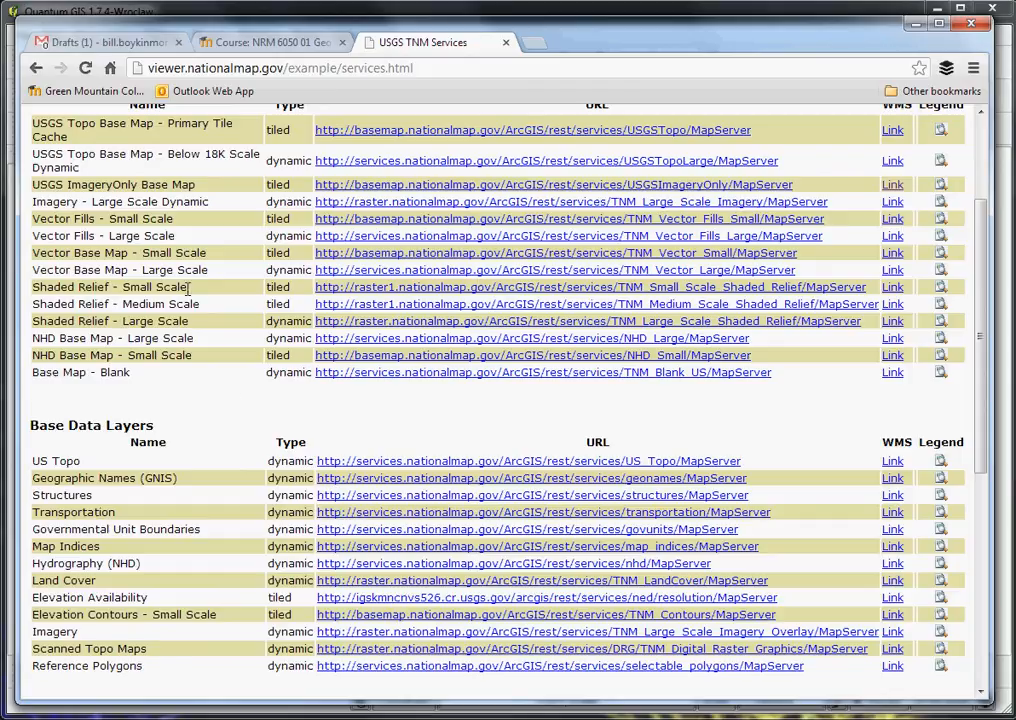
mouse_move(190, 298)
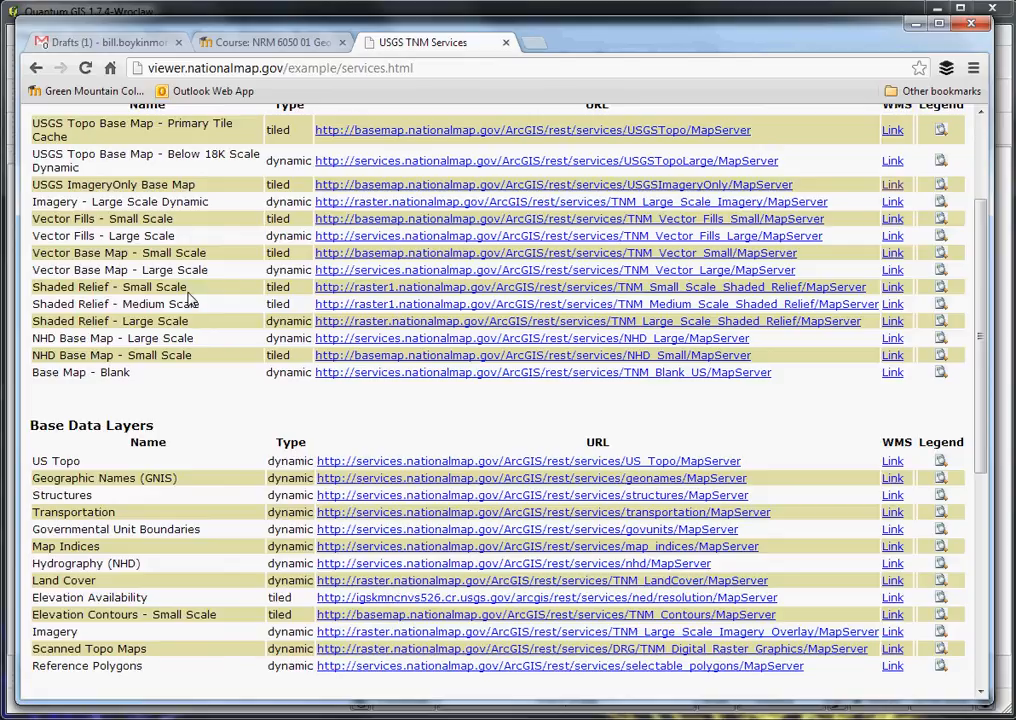
mouse_move(210, 447)
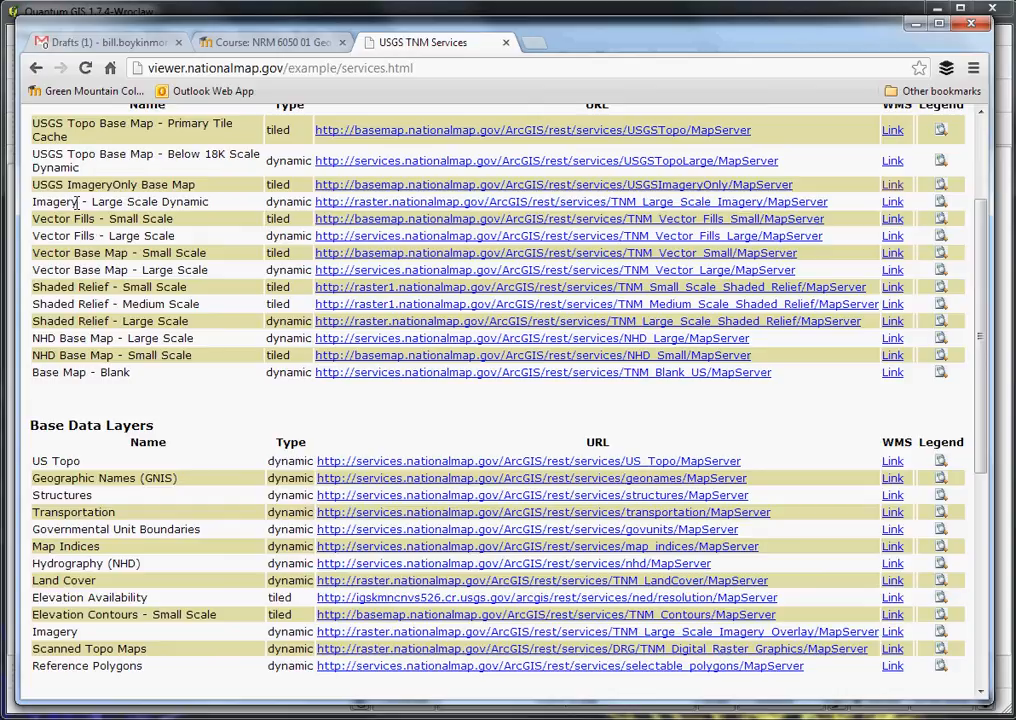
double_click(93, 201)
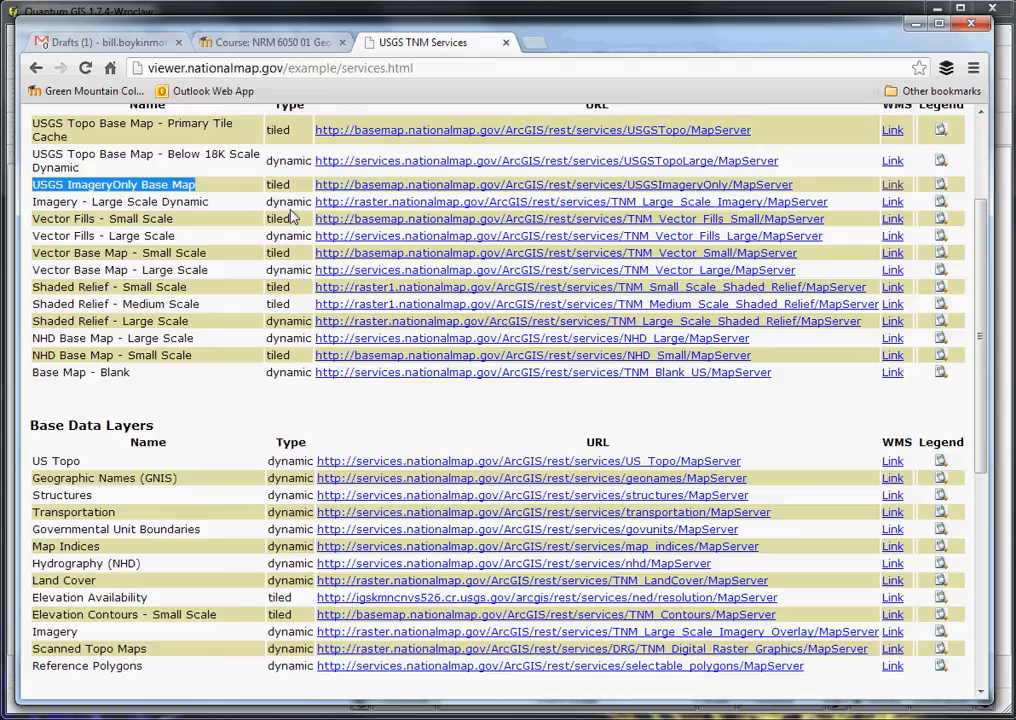
mouse_move(318, 195)
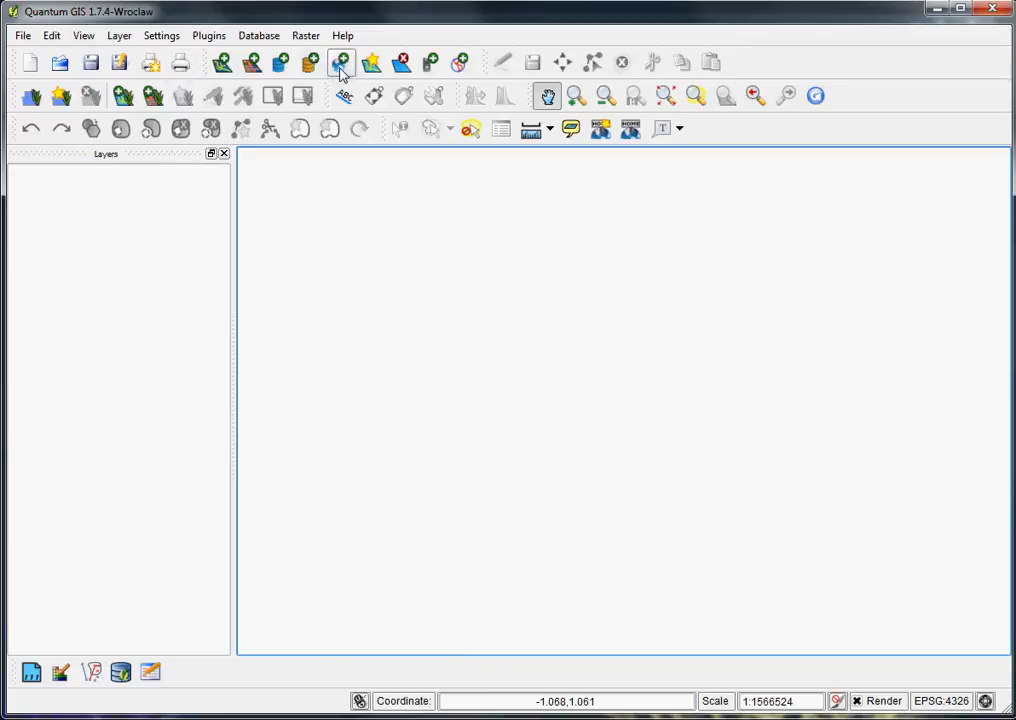
- Create a new WMS server connection named 'USGS Imagery' with the service URL
click(341, 63)
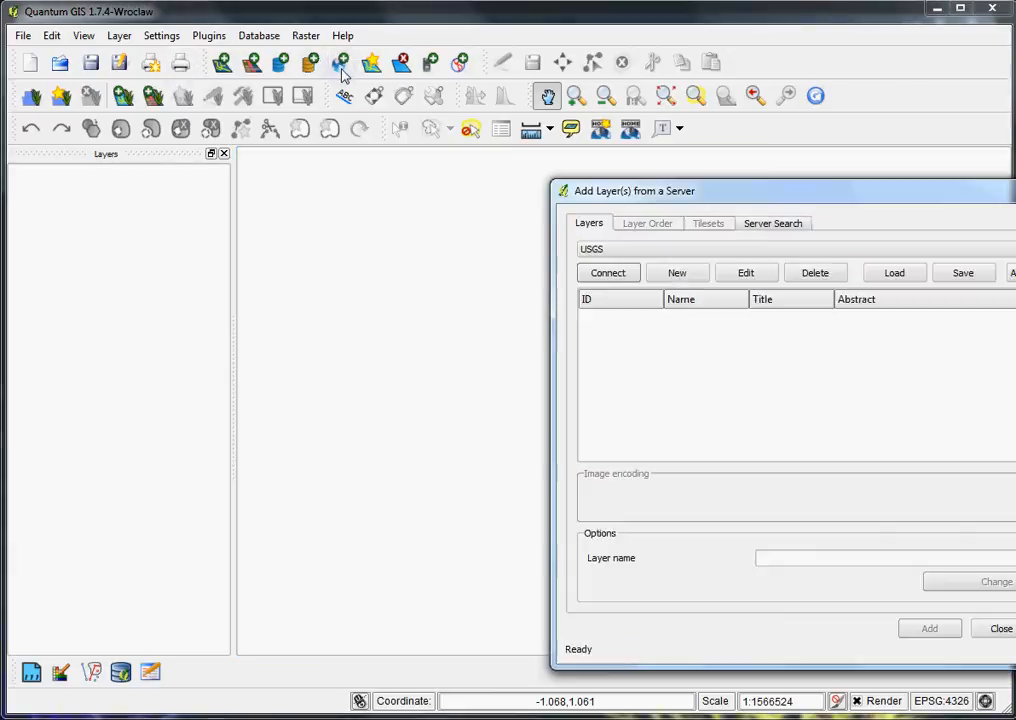
click(677, 272)
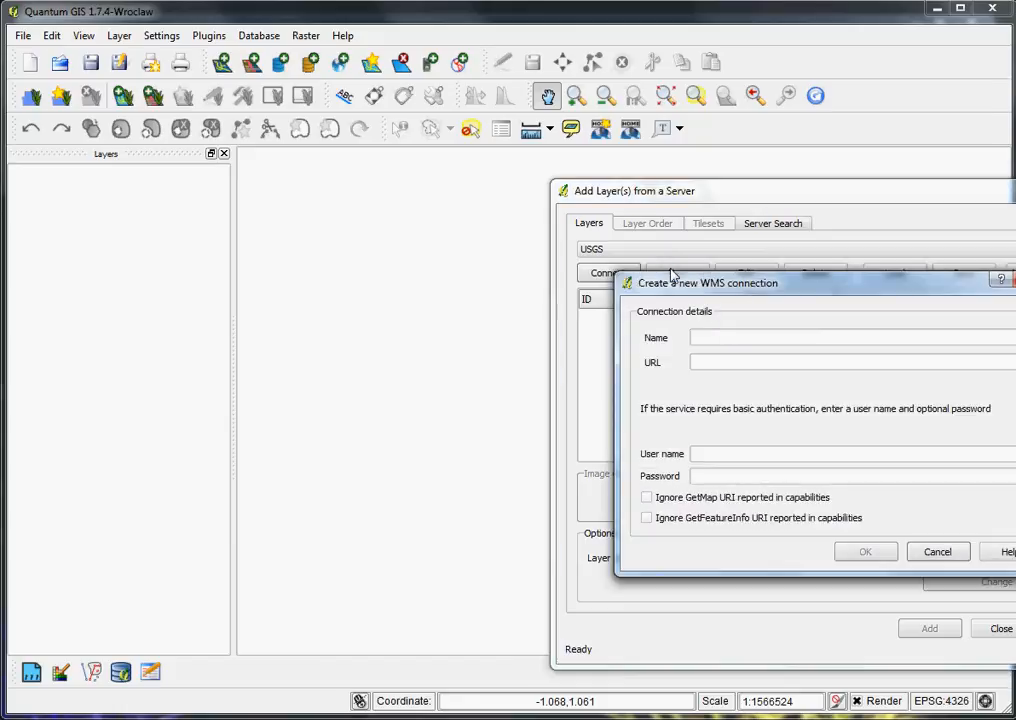
click(850, 337)
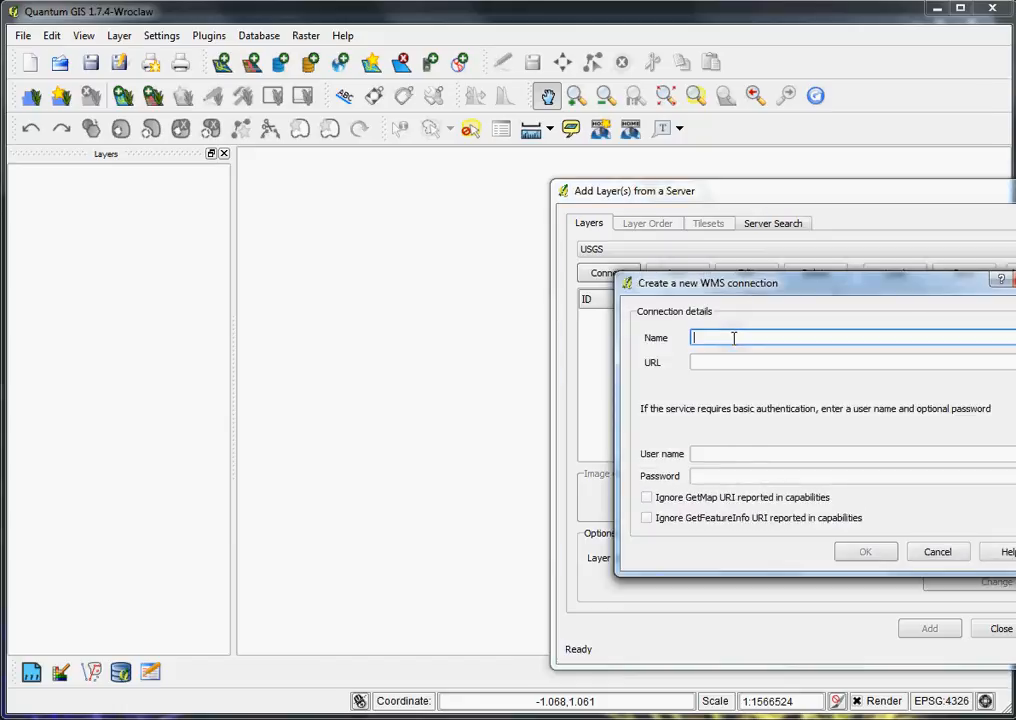
text(USGS Imagery)
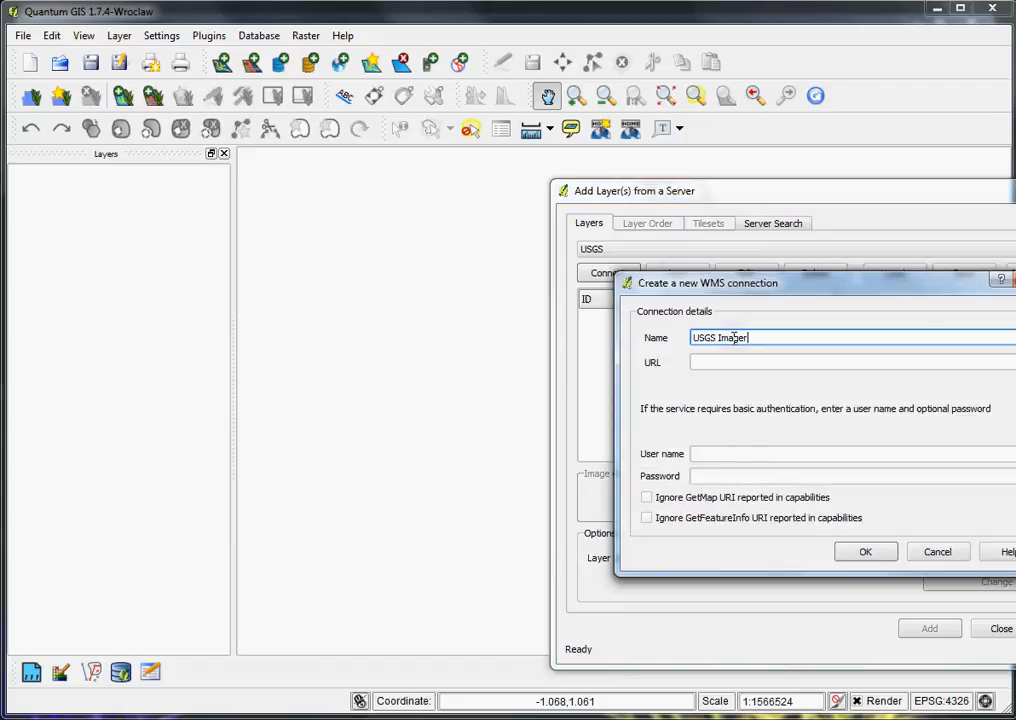
click(850, 362)
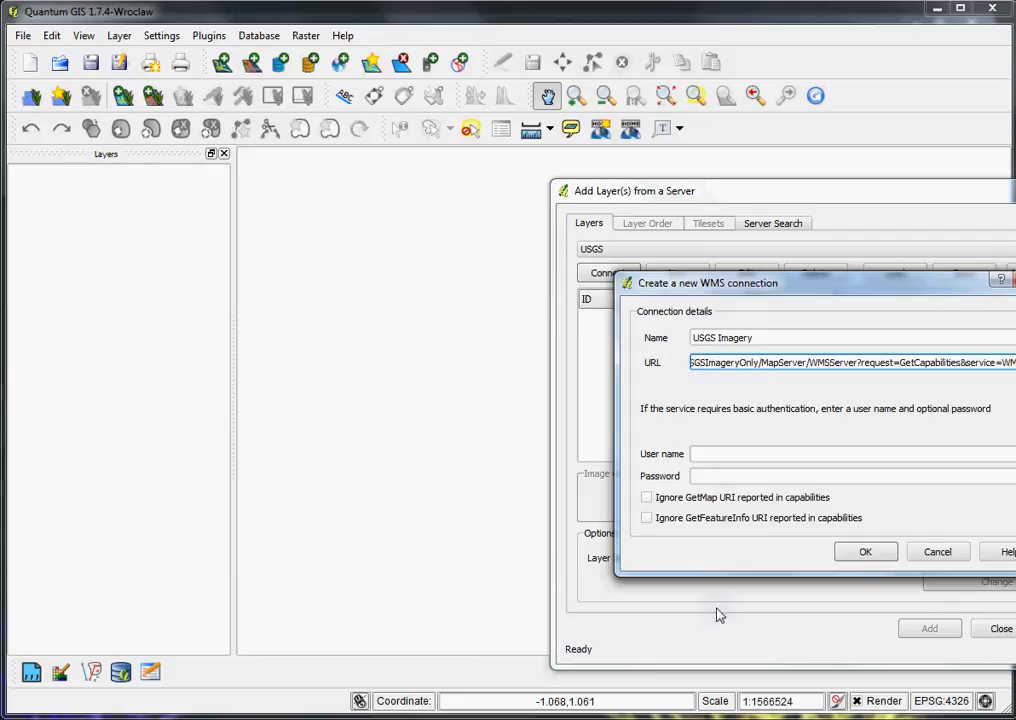
click(865, 551)
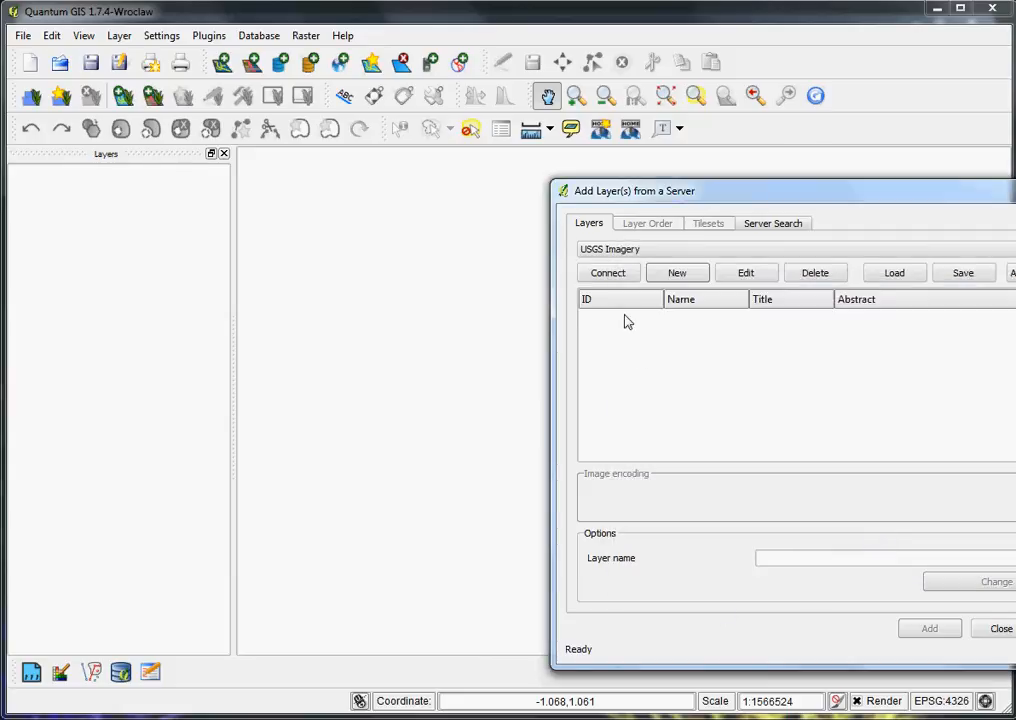
- Connect to USGS Imagery and add its 'default' imagery layer to the map
click(608, 272)
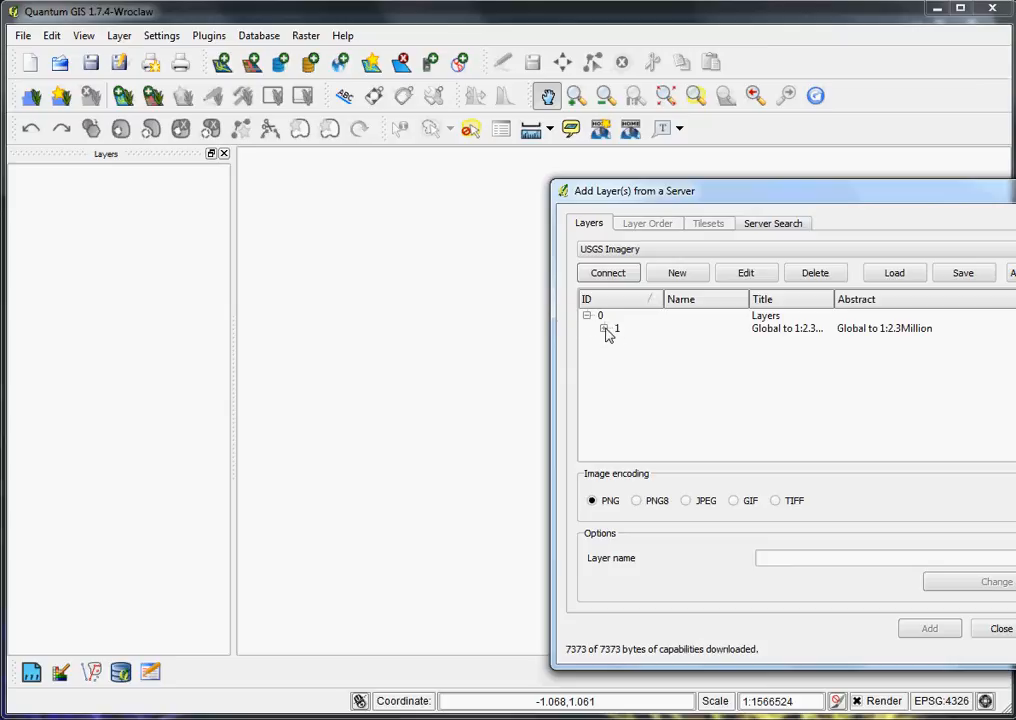
click(604, 328)
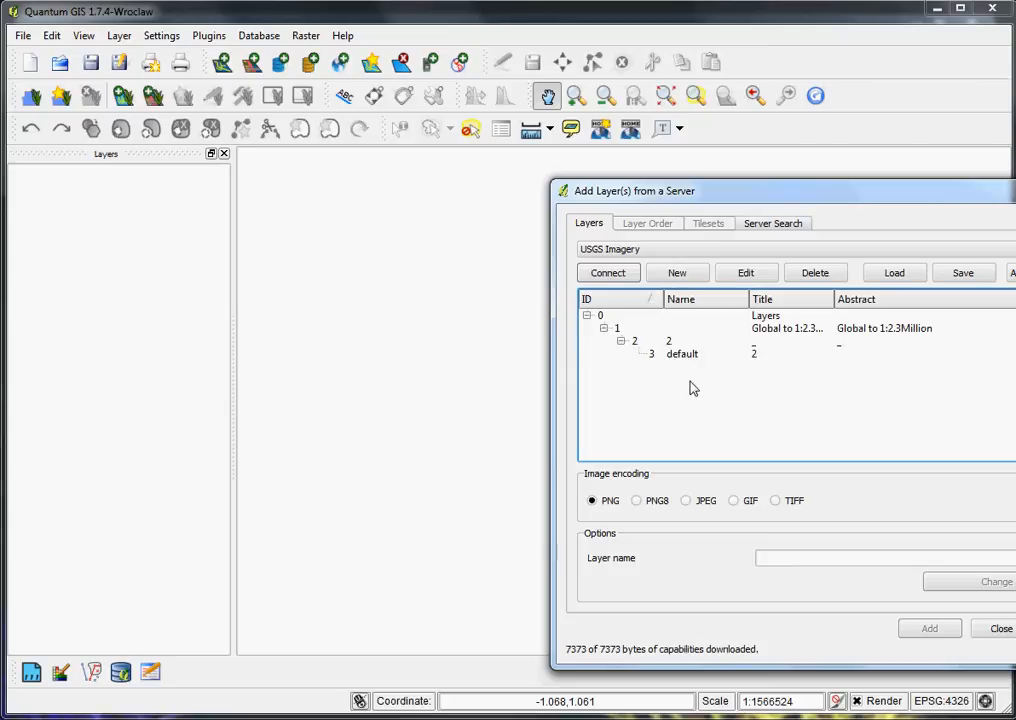
click(682, 354)
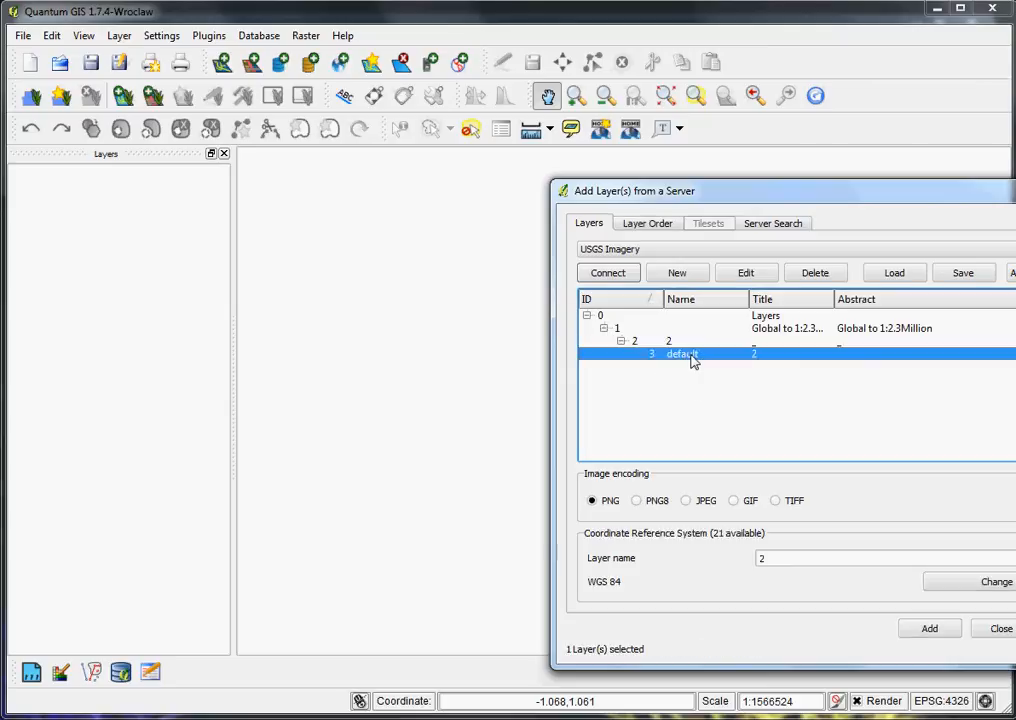
mouse_move(705, 365)
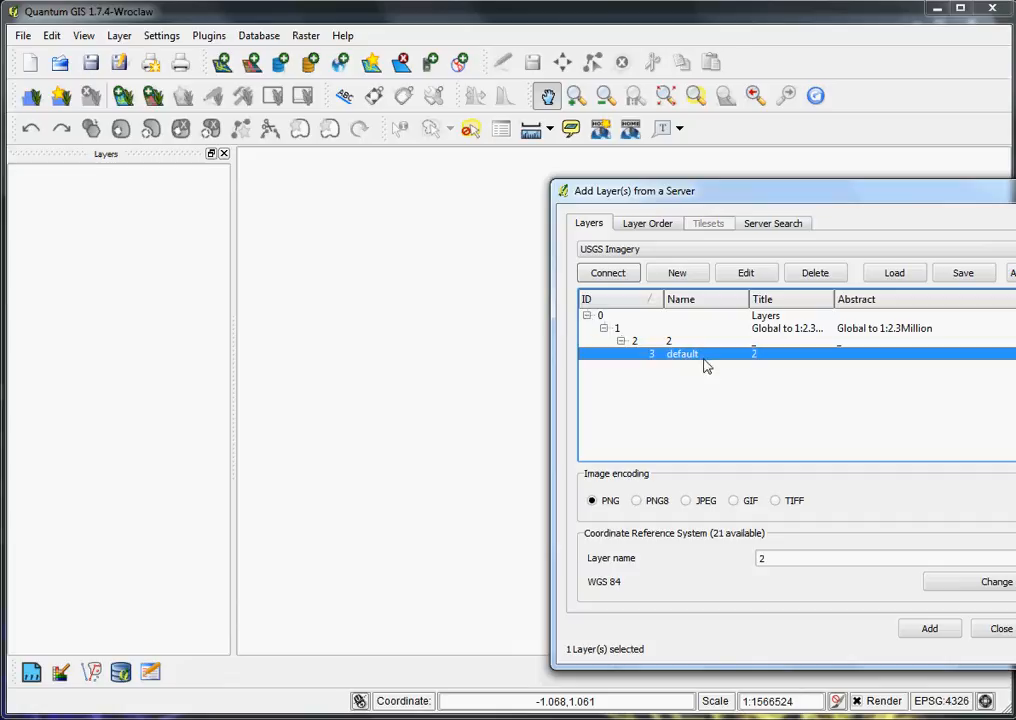
mouse_move(728, 377)
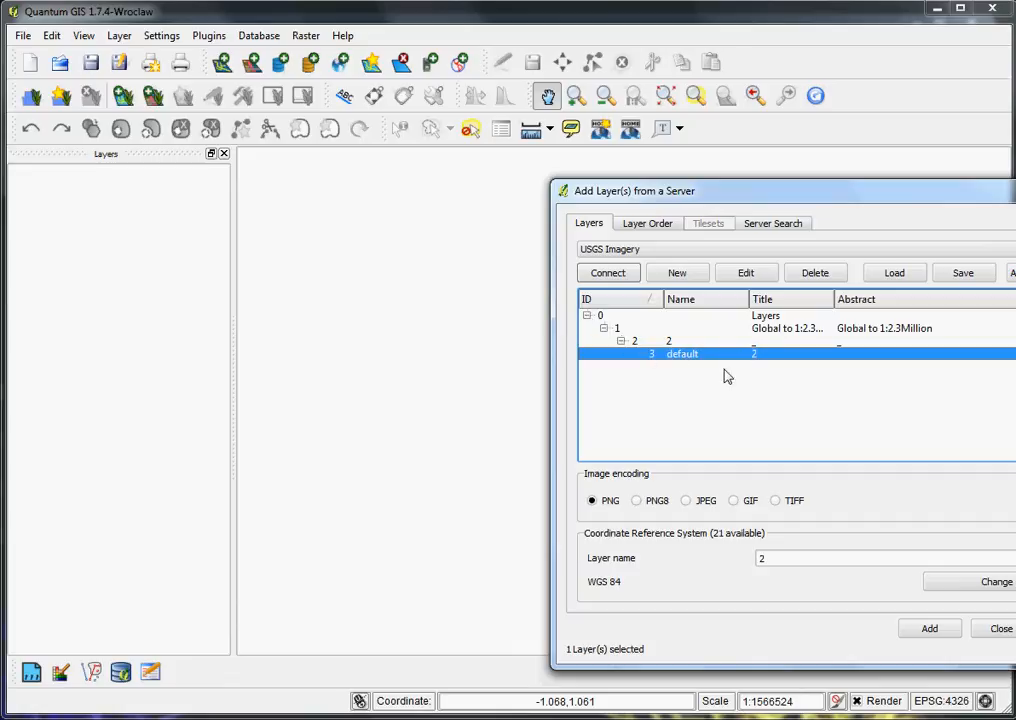
click(929, 628)
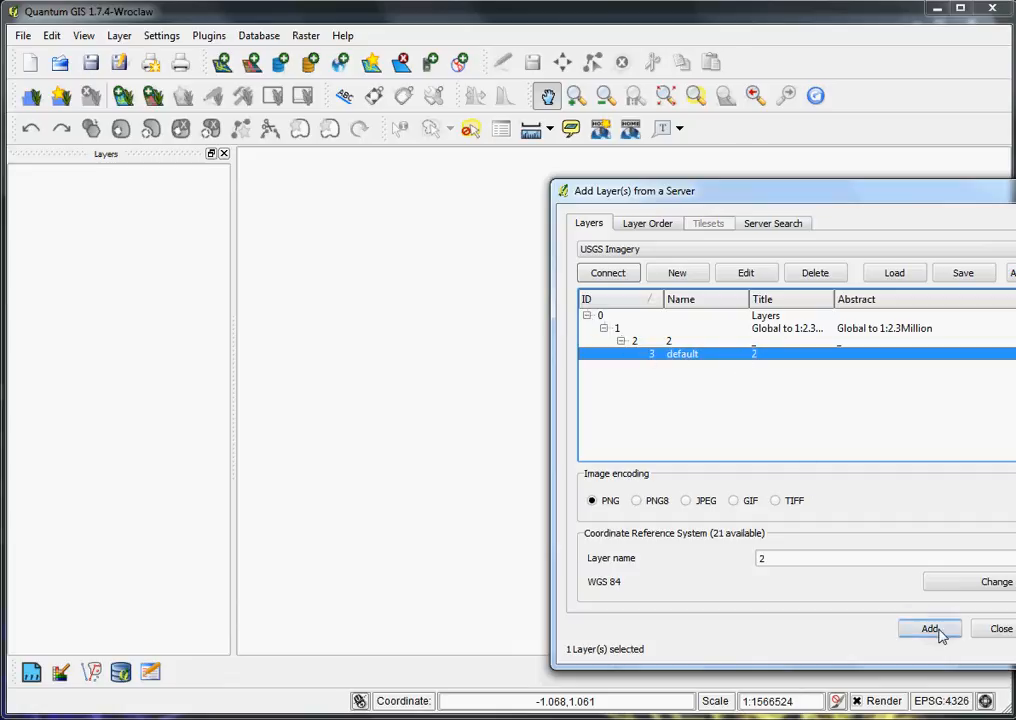
click(929, 628)
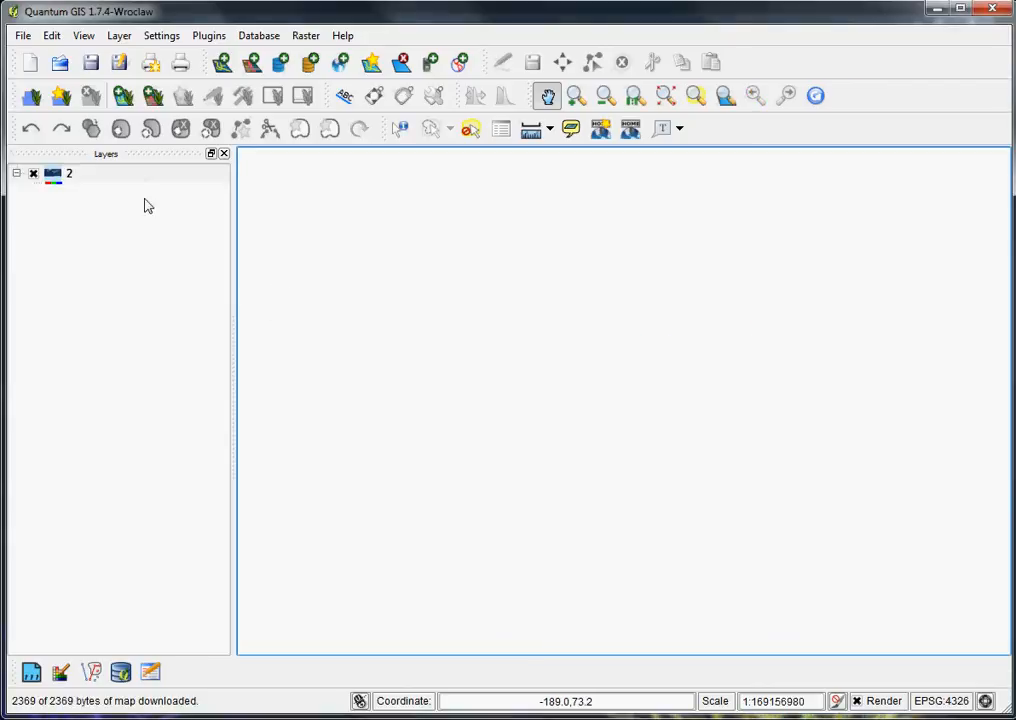
mouse_move(55, 180)
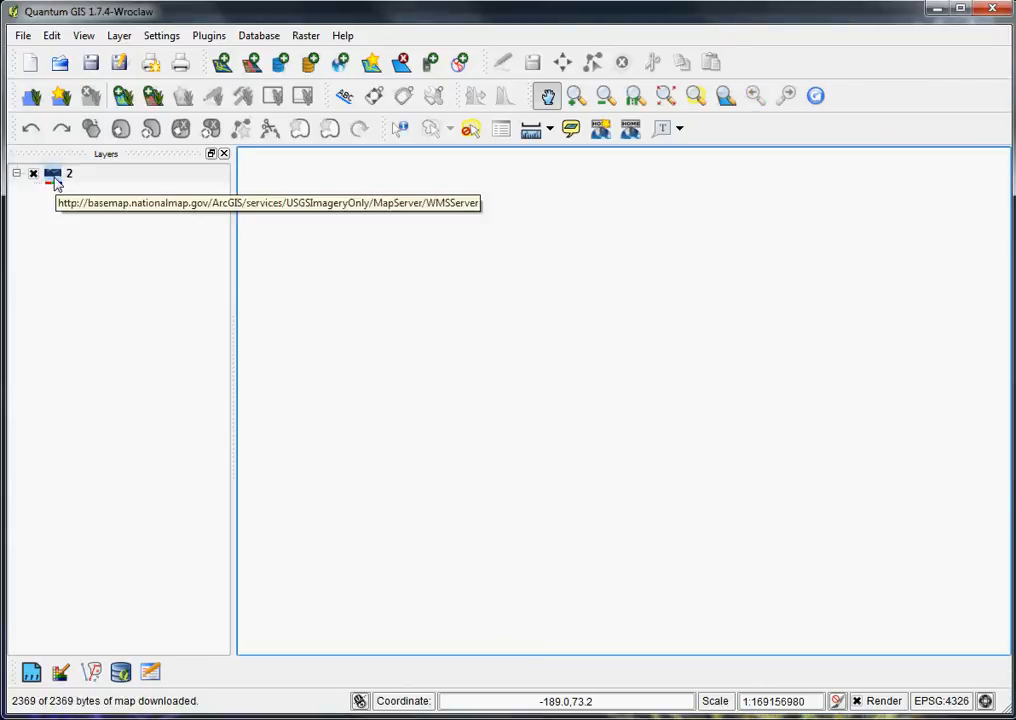
mouse_move(635, 488)
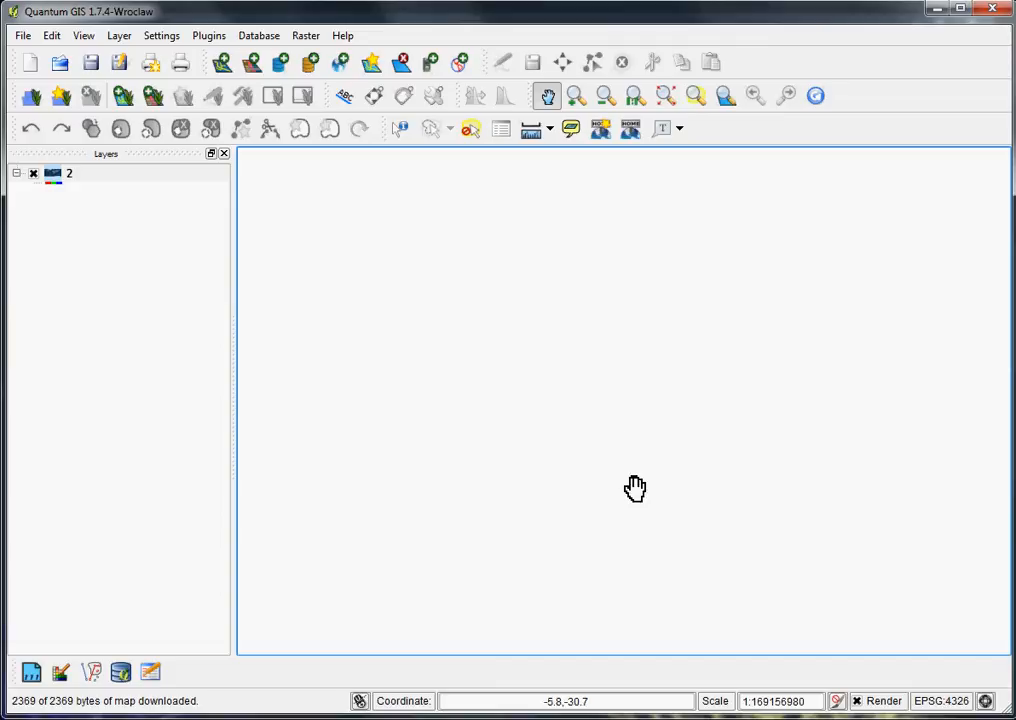
mouse_move(146, 233)
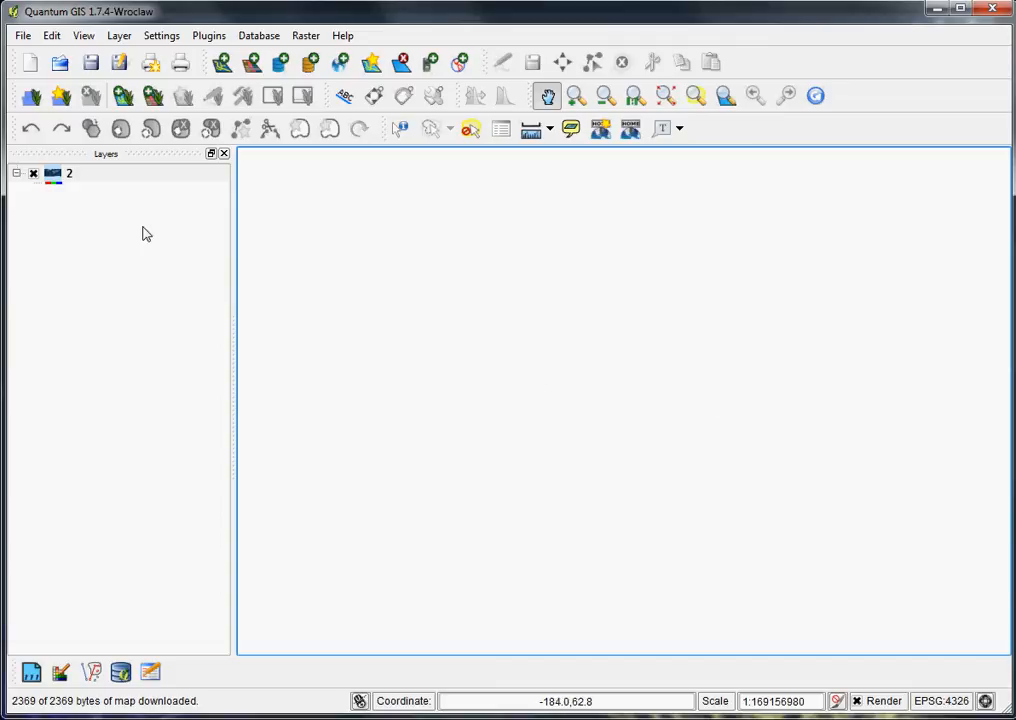
mouse_move(53, 180)
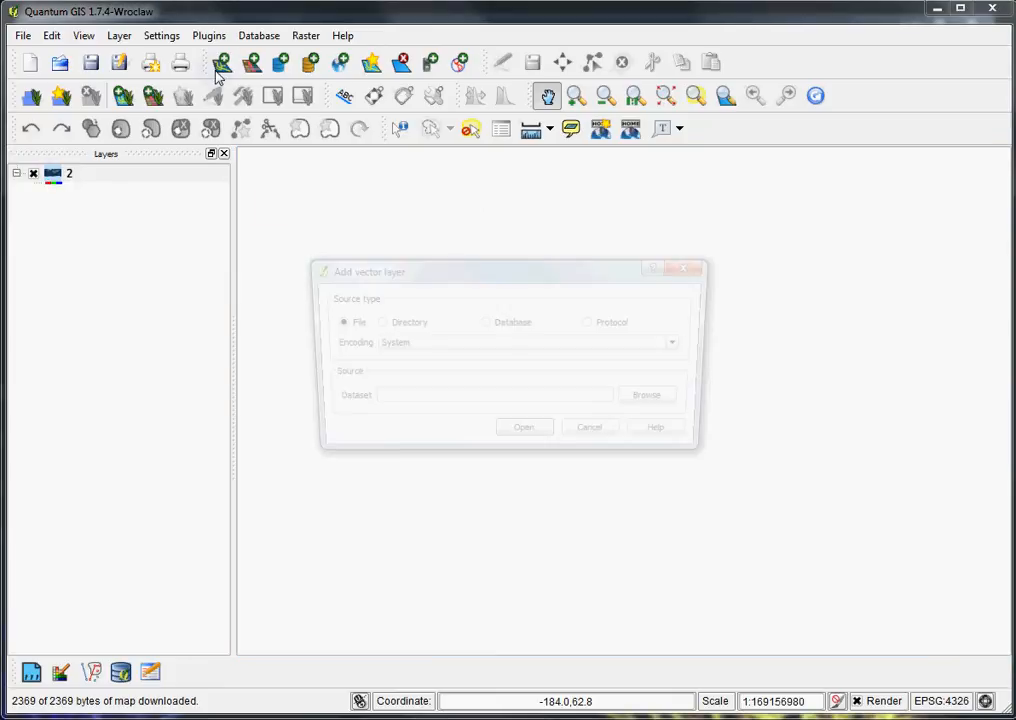
- Add the Boundary_VTBND_poly.shp shapefile as a vector layer
click(646, 394)
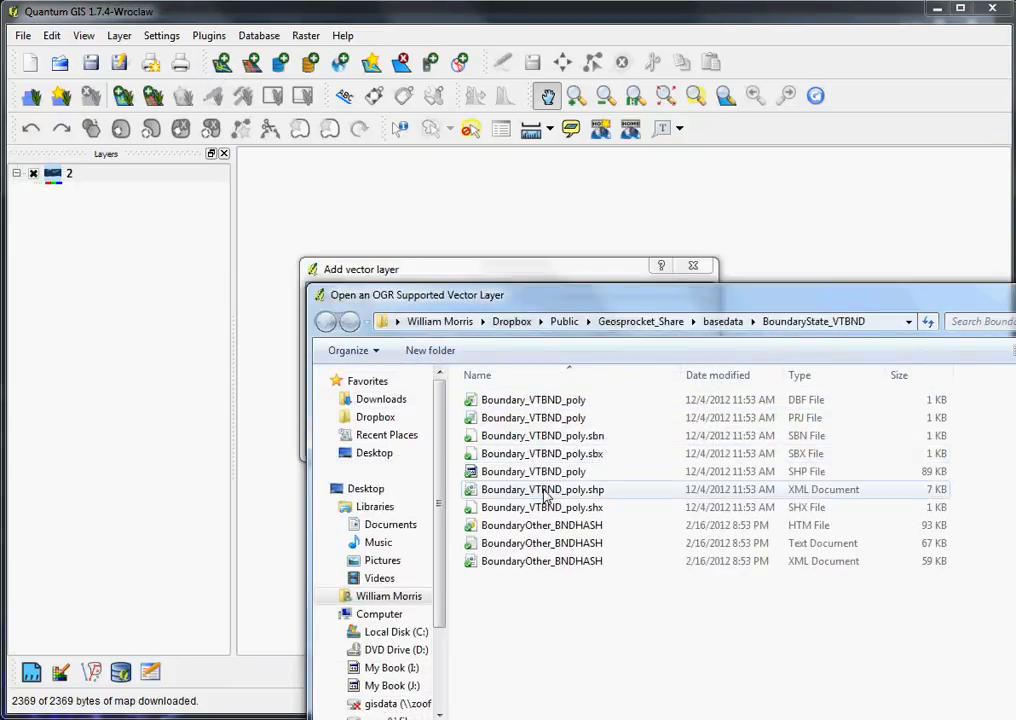
click(533, 471)
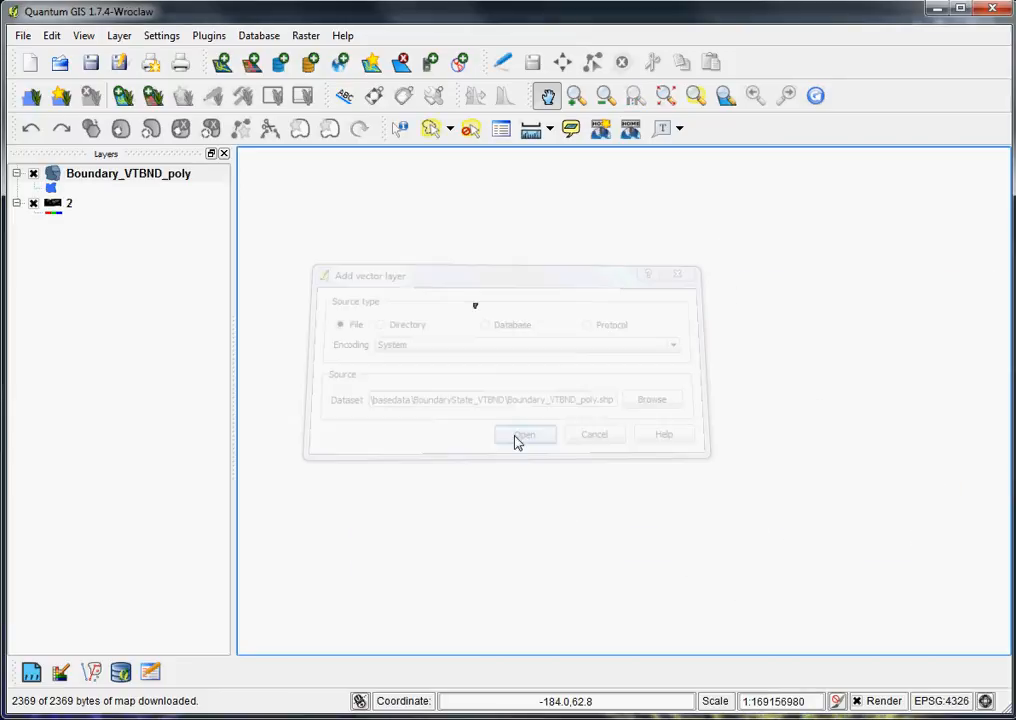
click(524, 434)
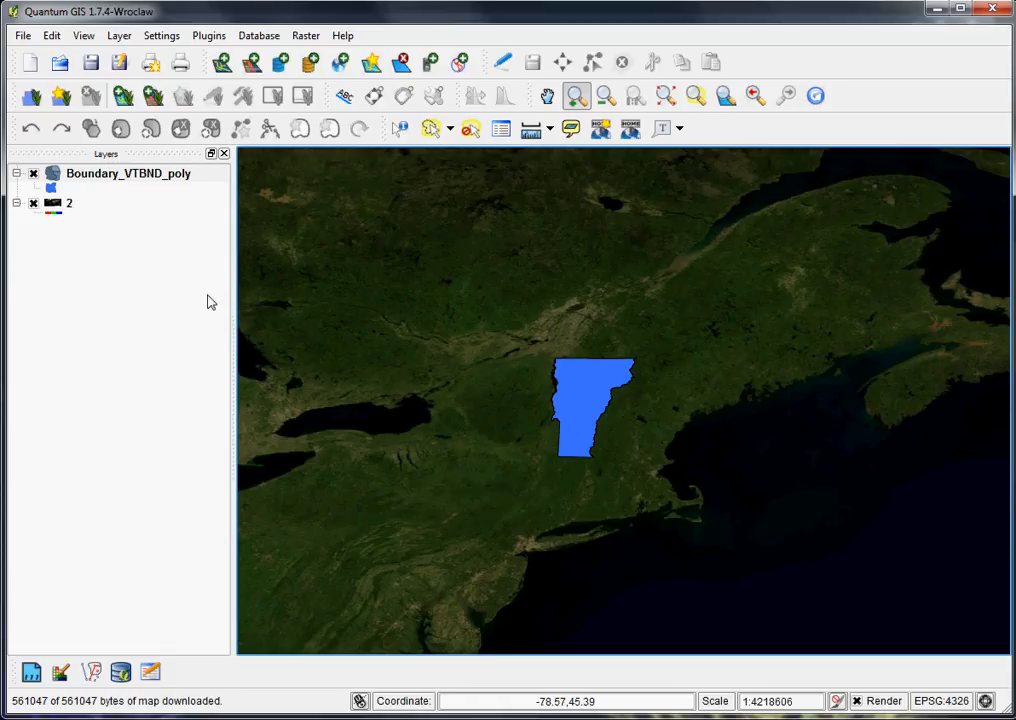
- Zoom in on Vermont toward the farmstead and its fields
double_click(128, 173)
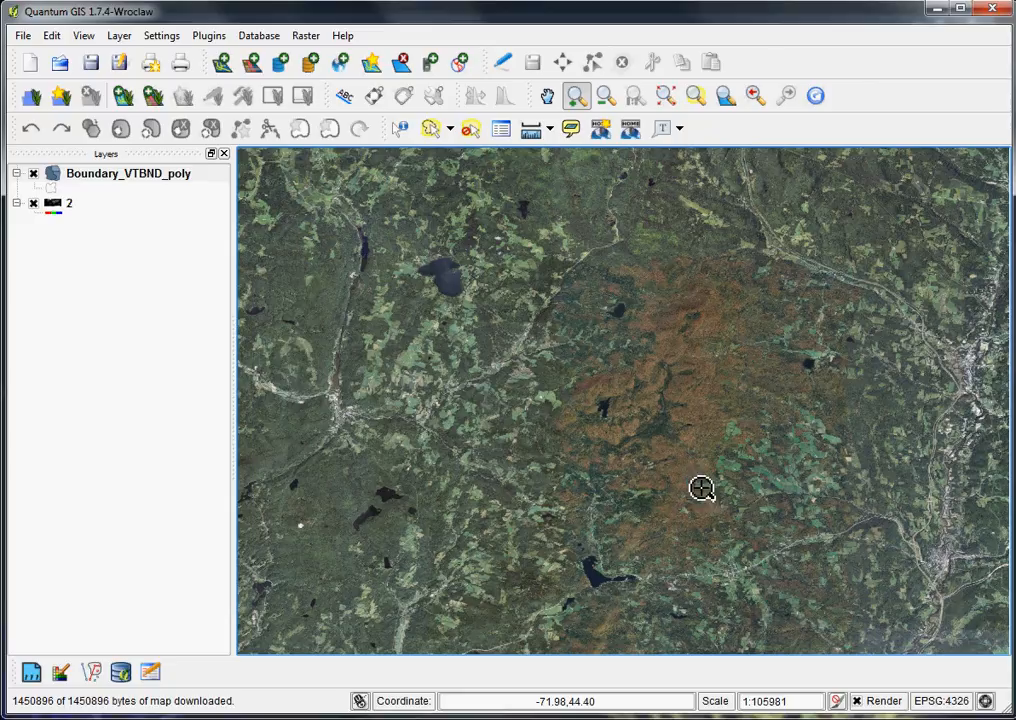
mouse_move(680, 480)
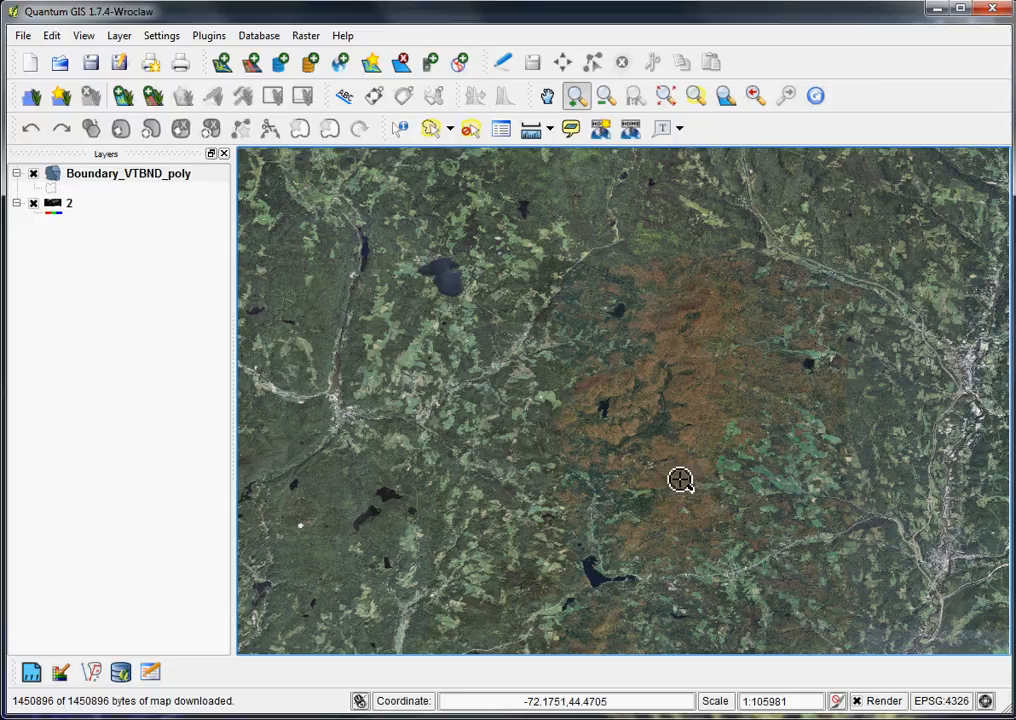
mouse_move(660, 443)
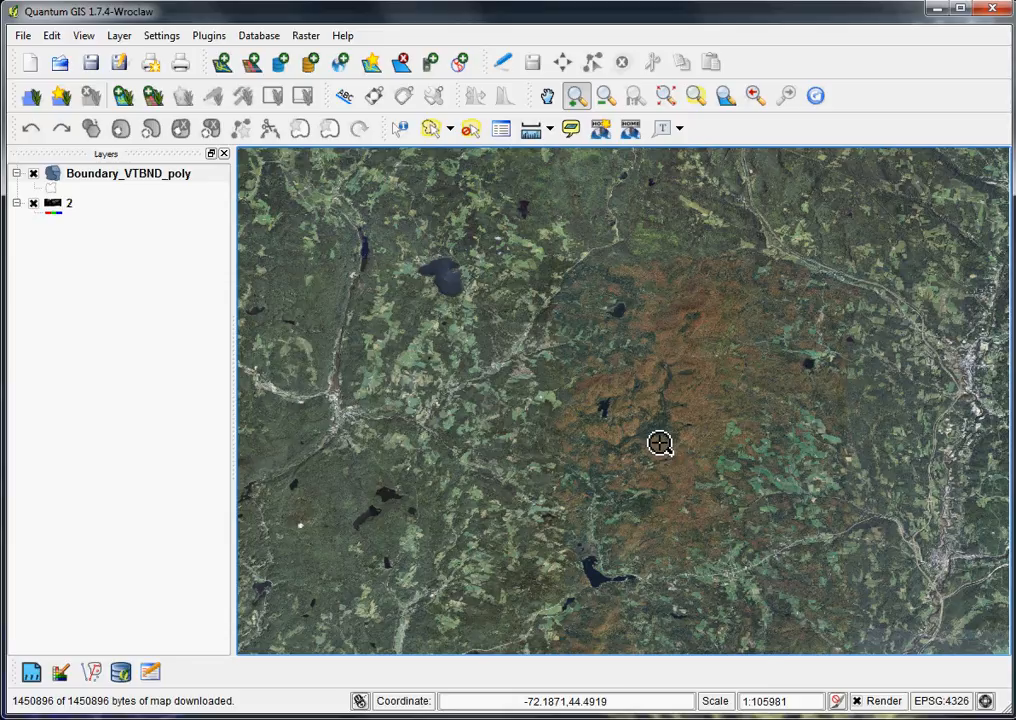
mouse_move(356, 288)
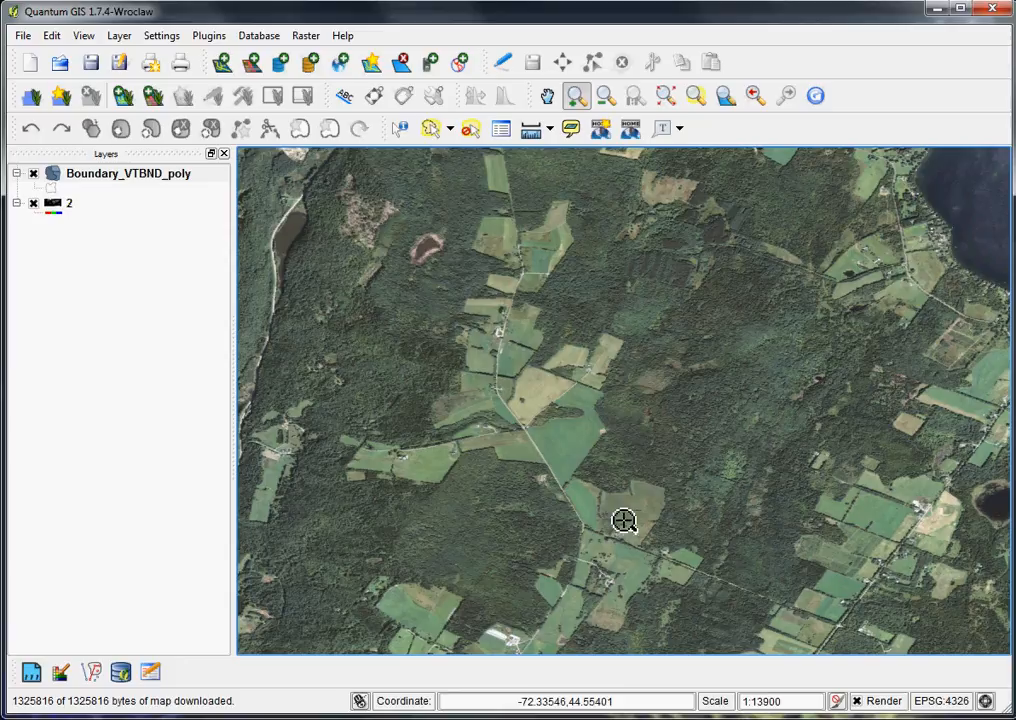
mouse_move(467, 321)
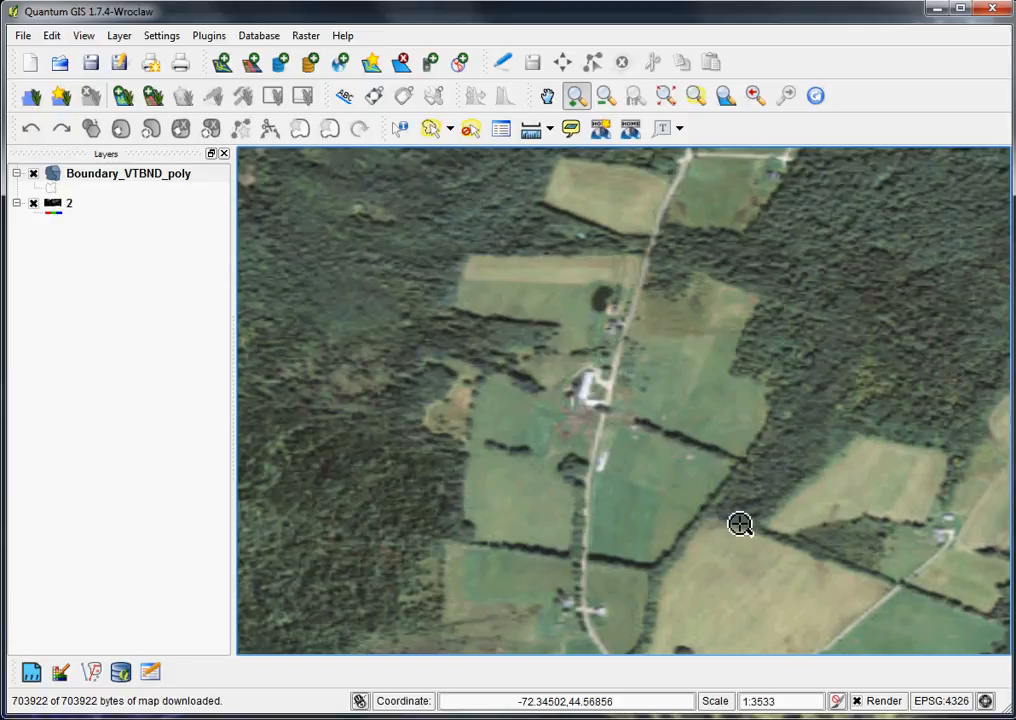
mouse_move(668, 418)
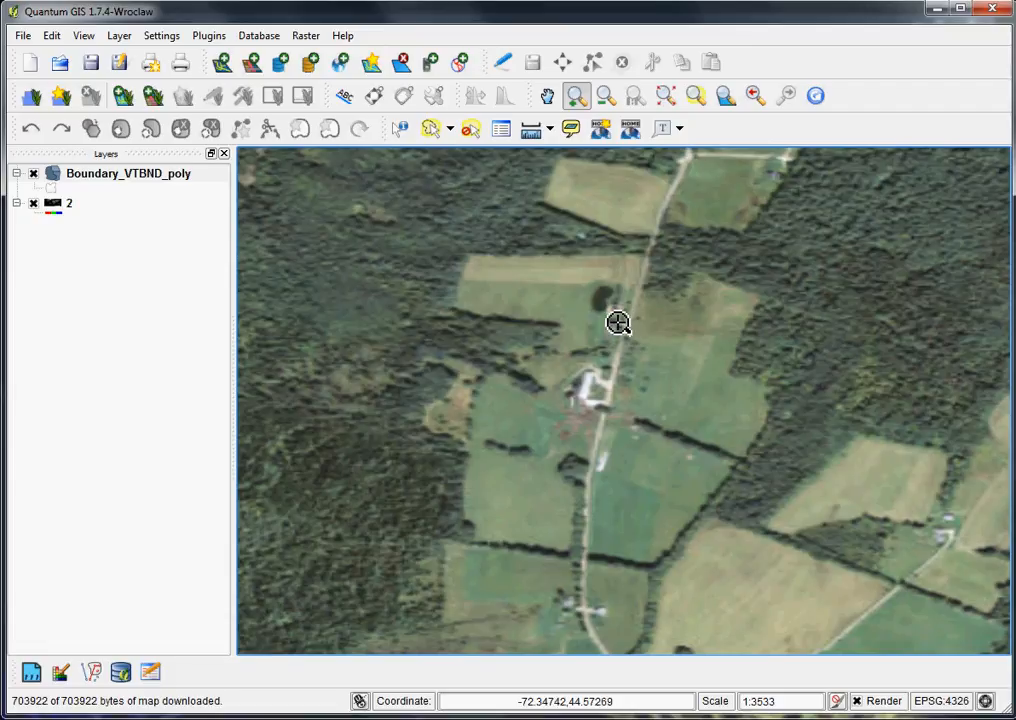
mouse_move(644, 440)
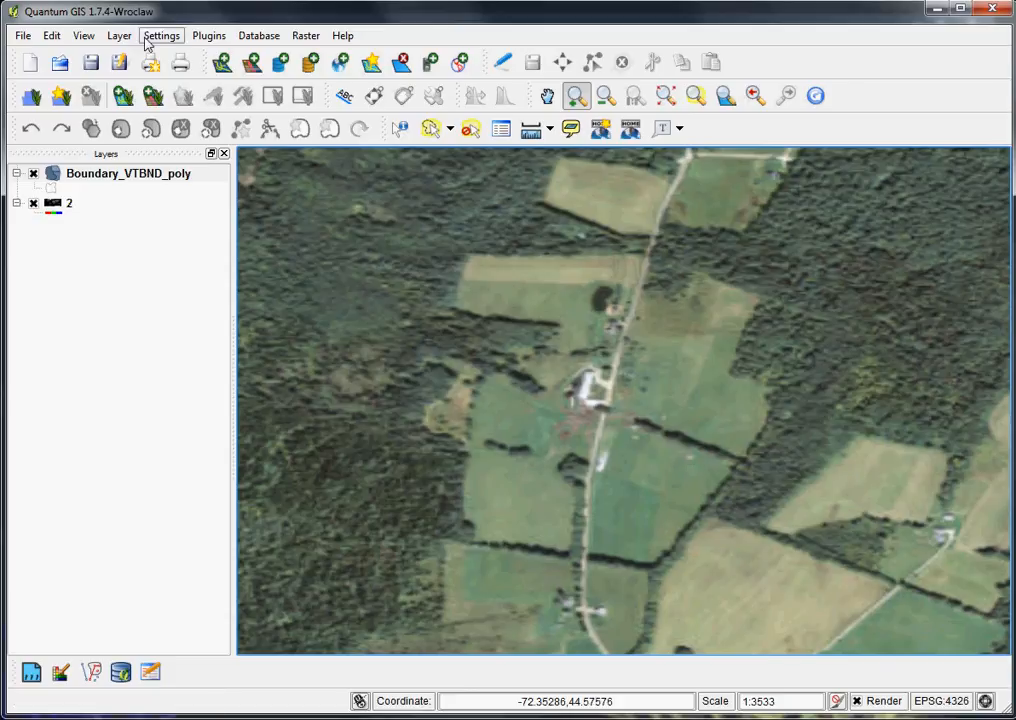
- Configure a new Polygon shapefile layer in EPSG:4326 with the id attribute
click(119, 35)
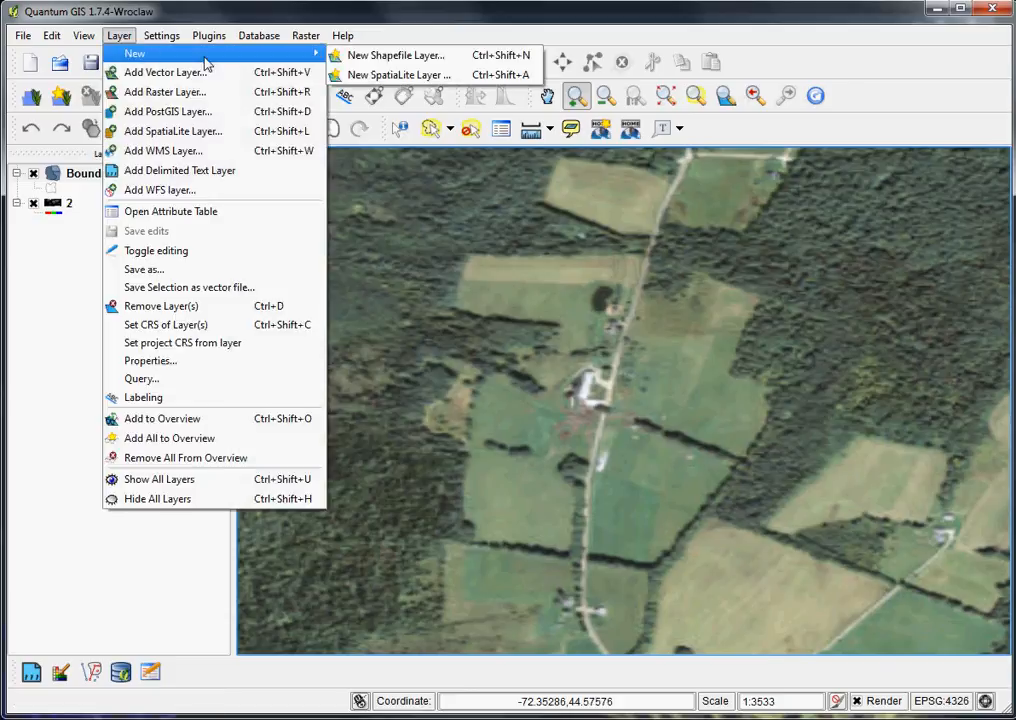
click(393, 55)
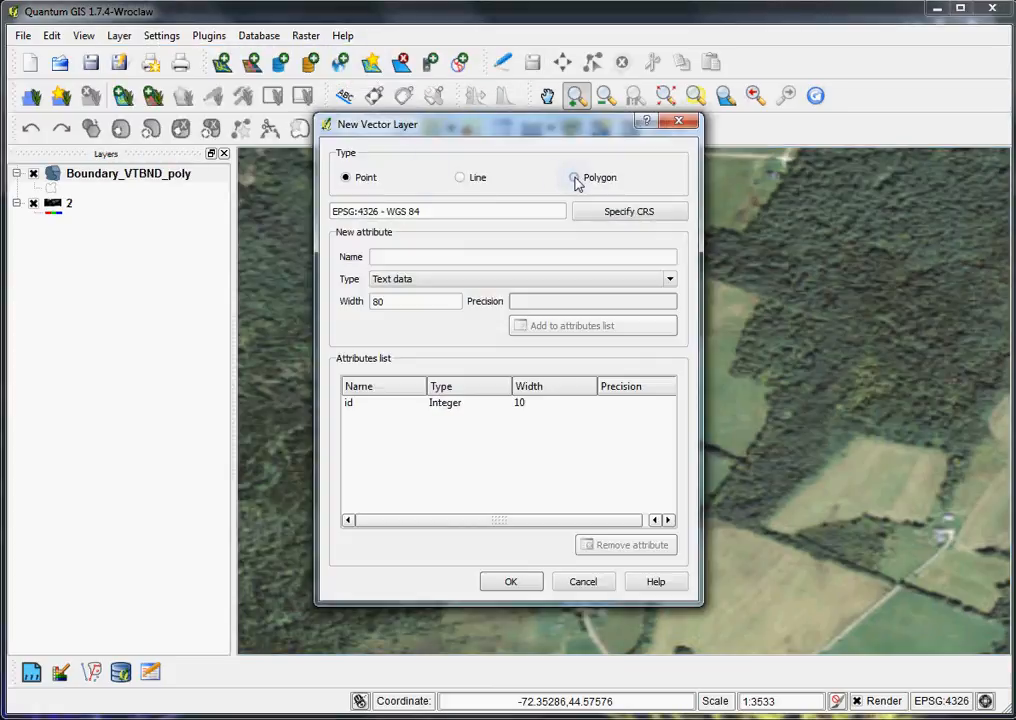
click(574, 177)
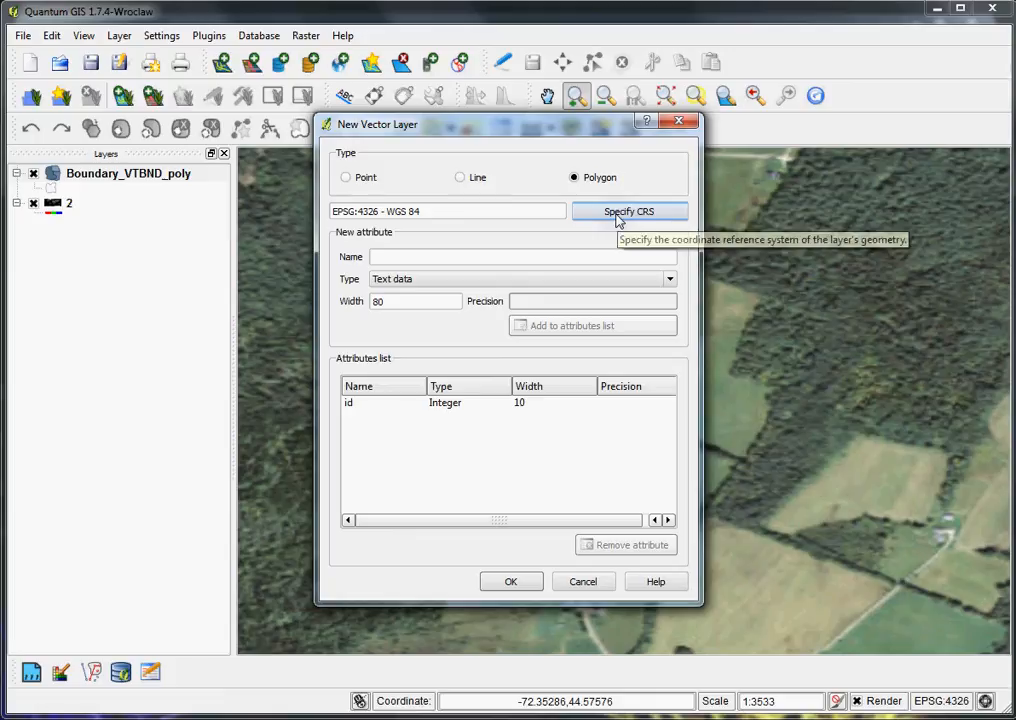
mouse_move(403, 240)
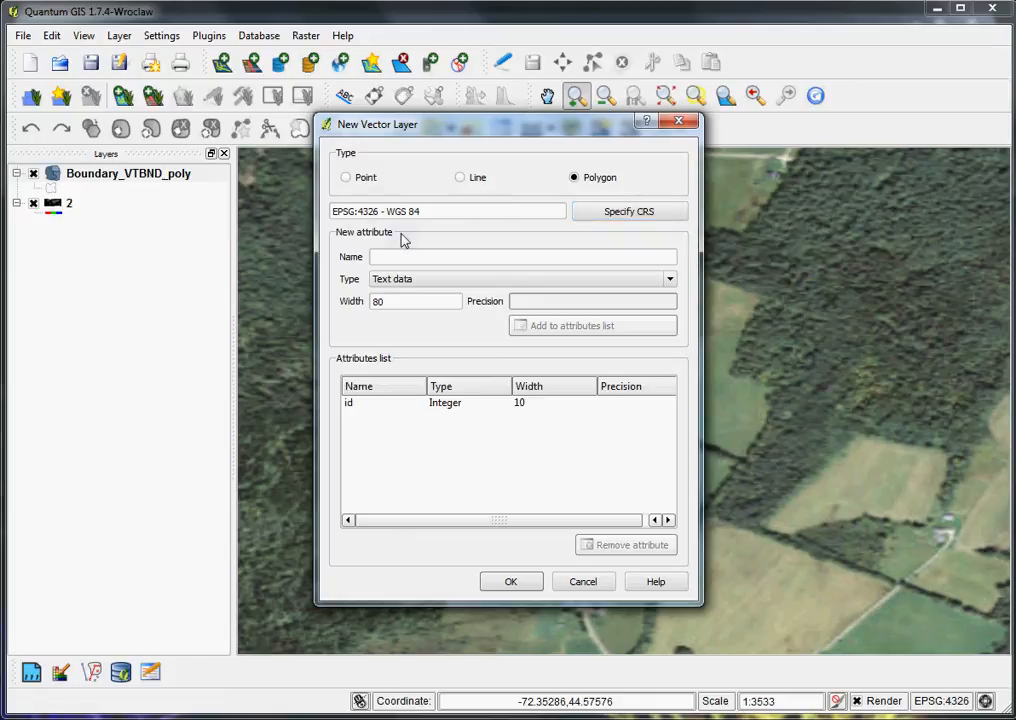
mouse_move(450, 218)
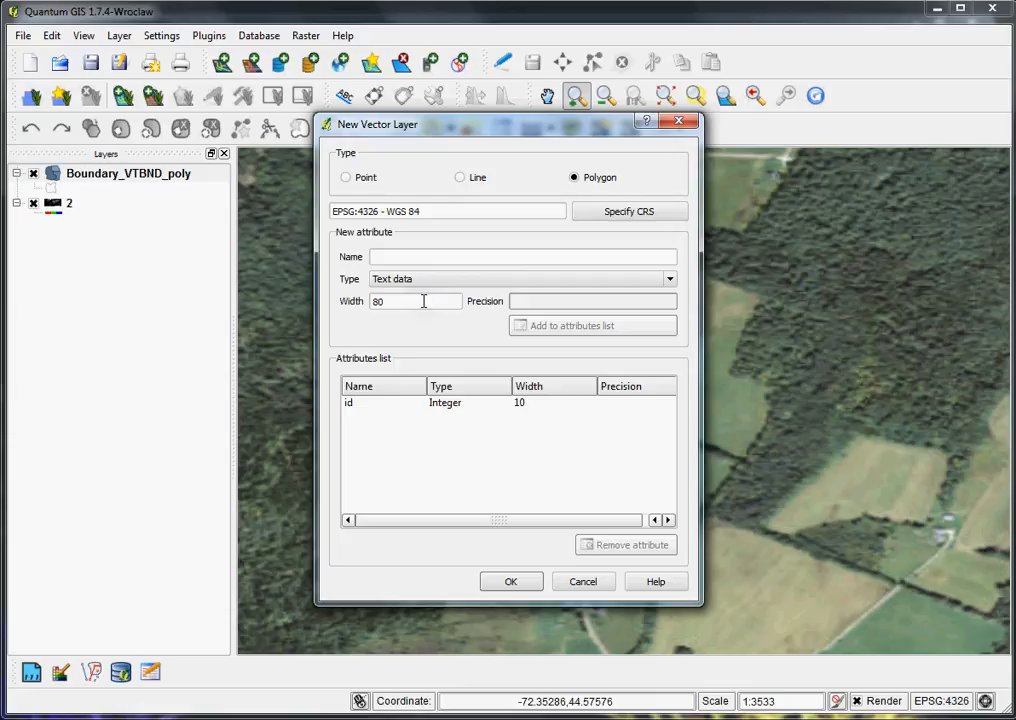
mouse_move(478, 364)
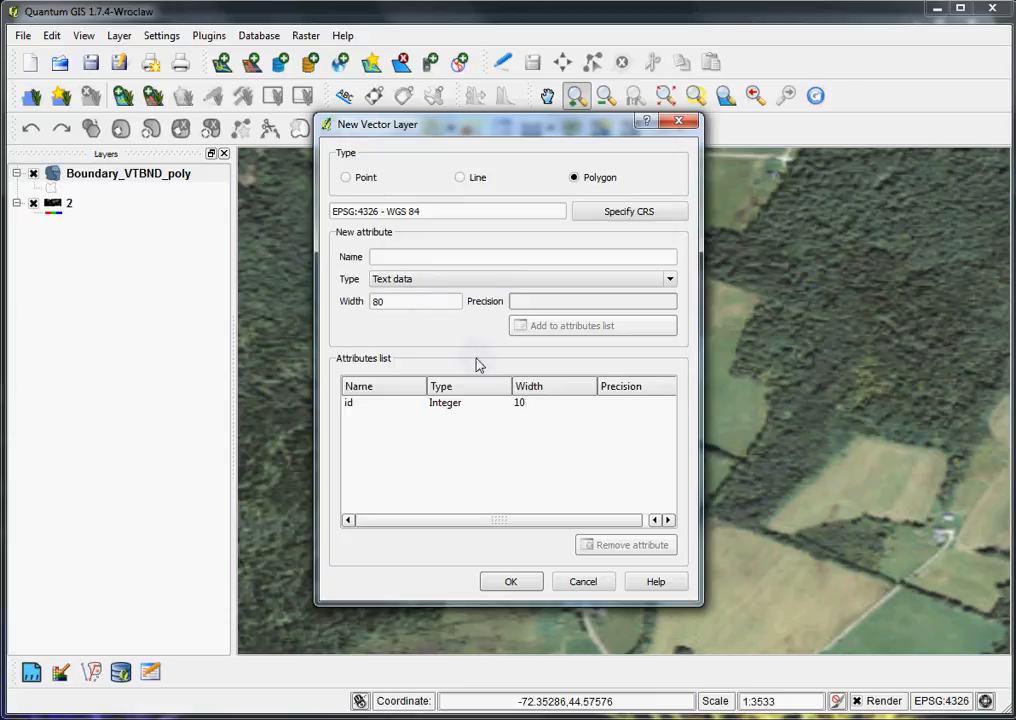
mouse_move(538, 573)
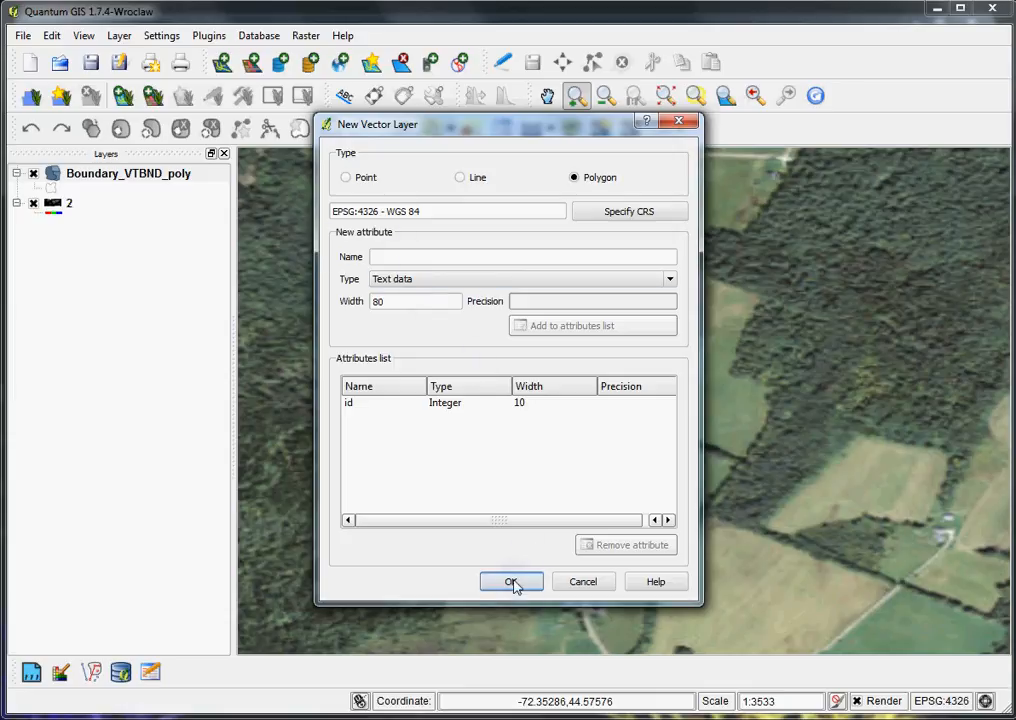
click(511, 581)
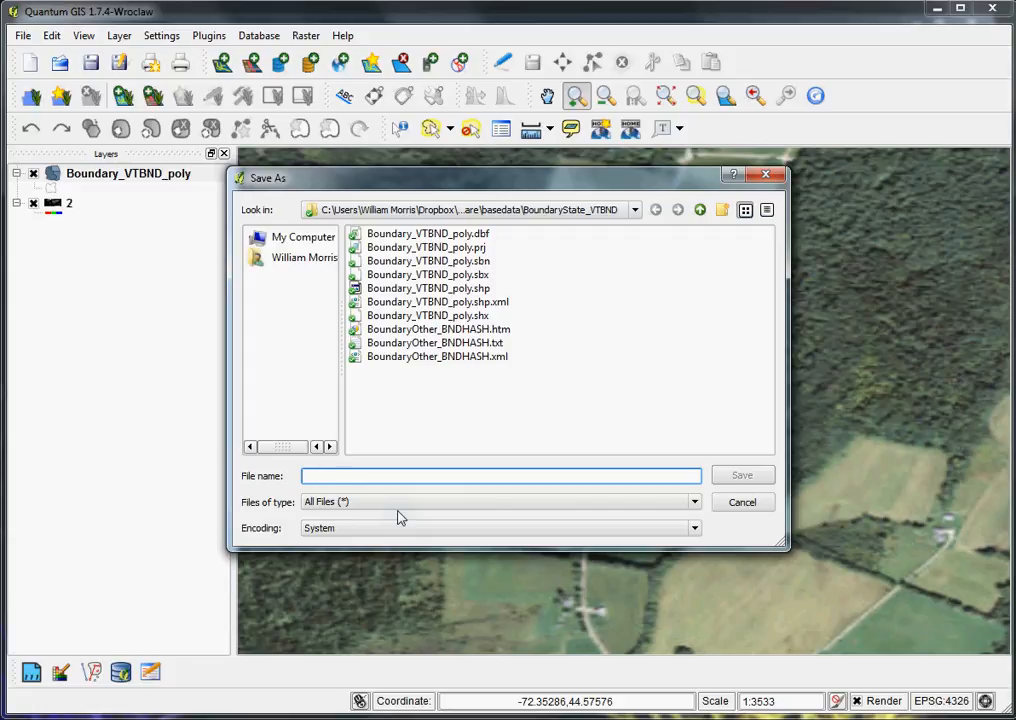
- Save the new shapefile as fields1
text(fields1)
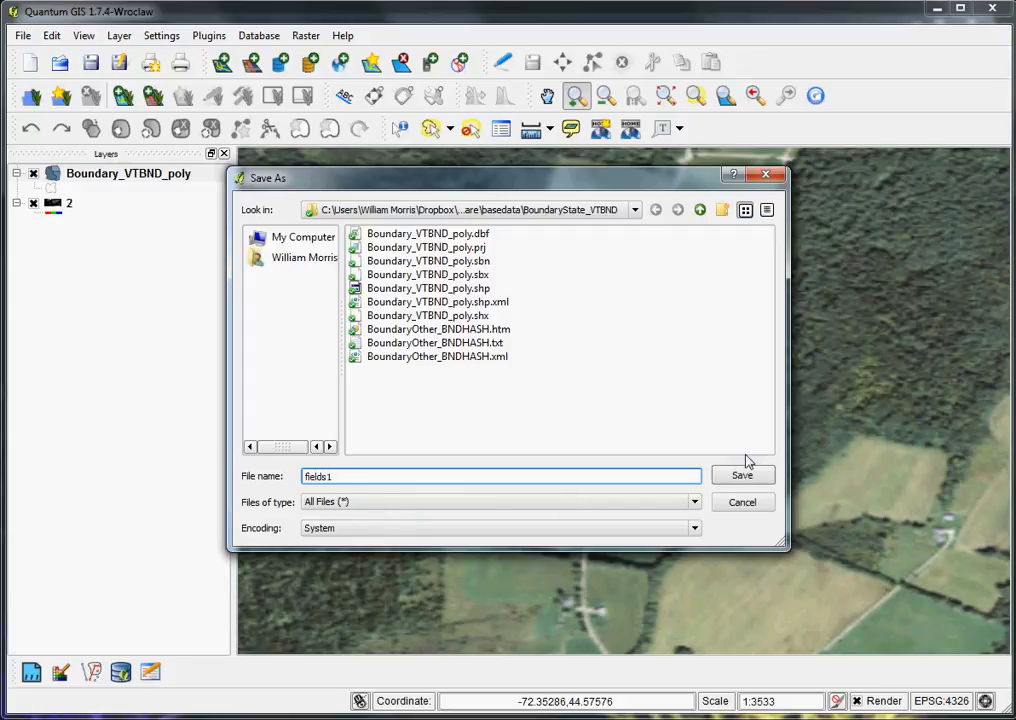
click(742, 475)
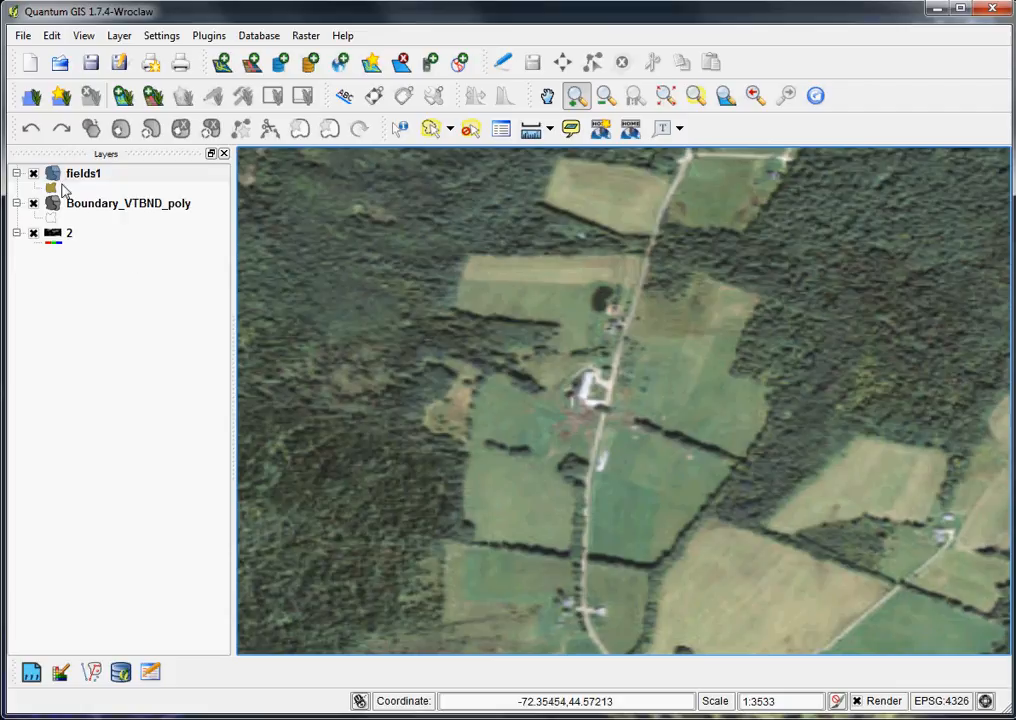
mouse_move(84, 173)
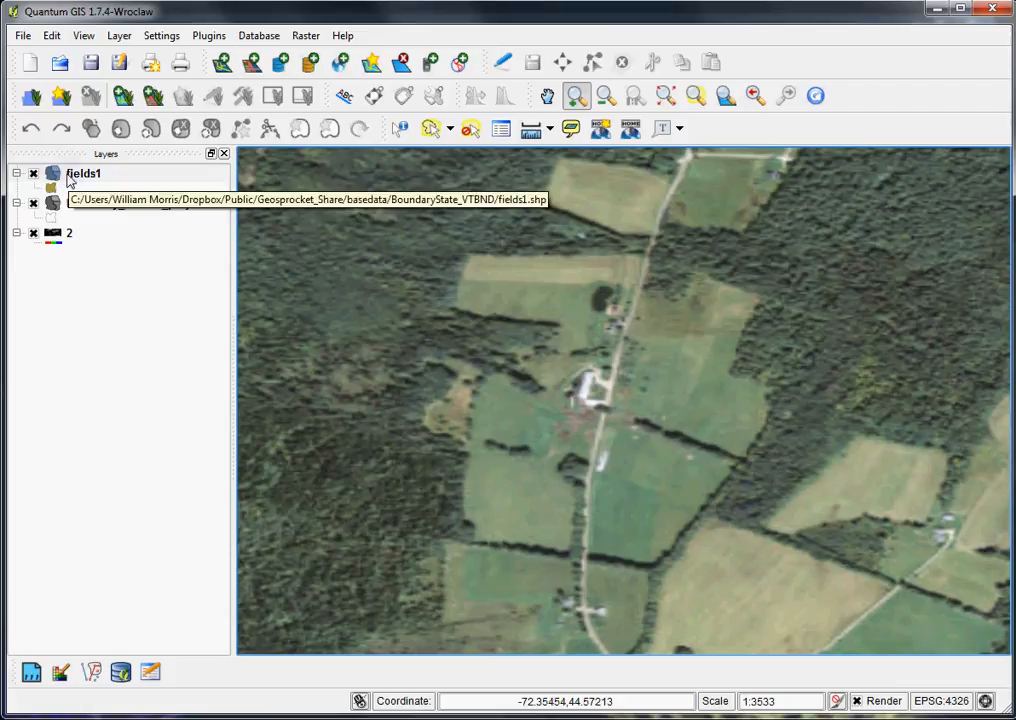
right_click(83, 173)
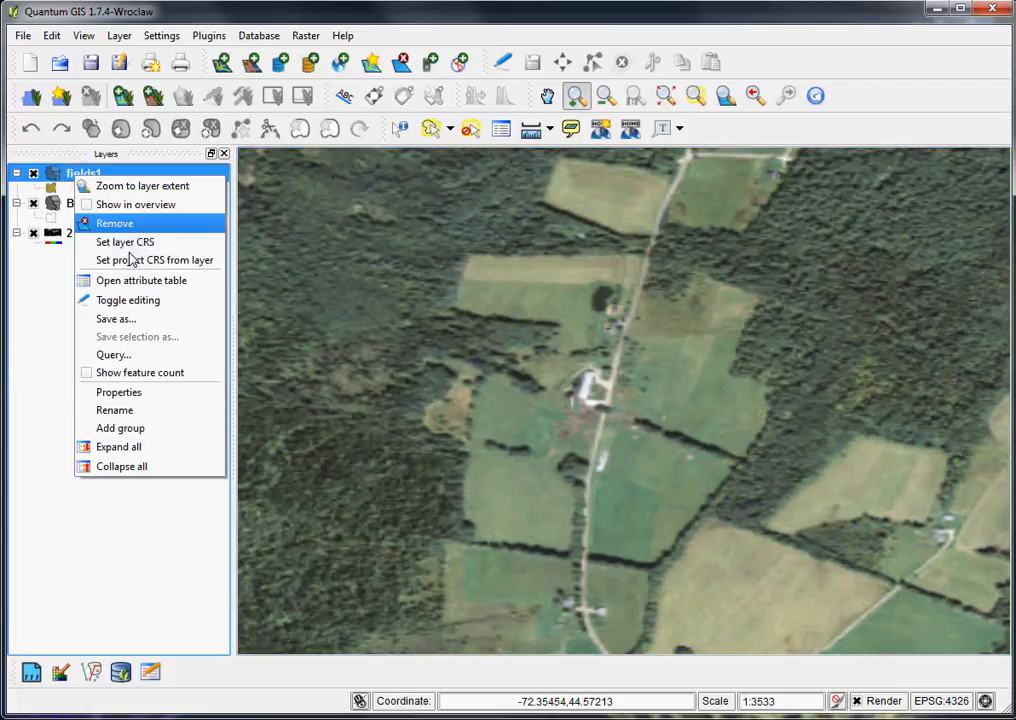
click(141, 280)
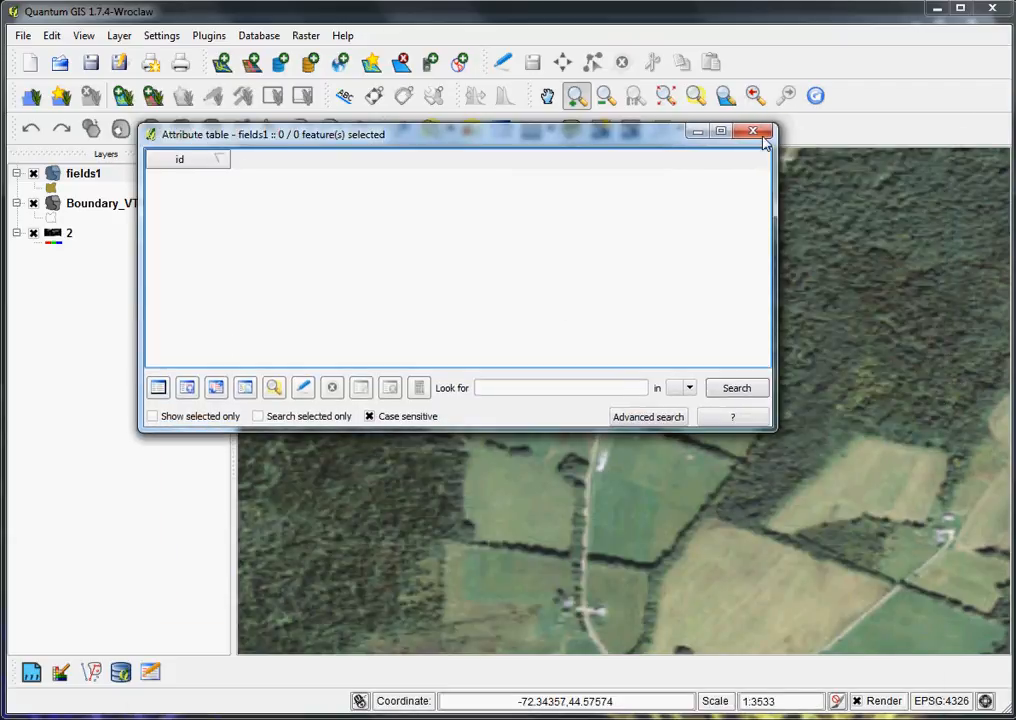
click(753, 131)
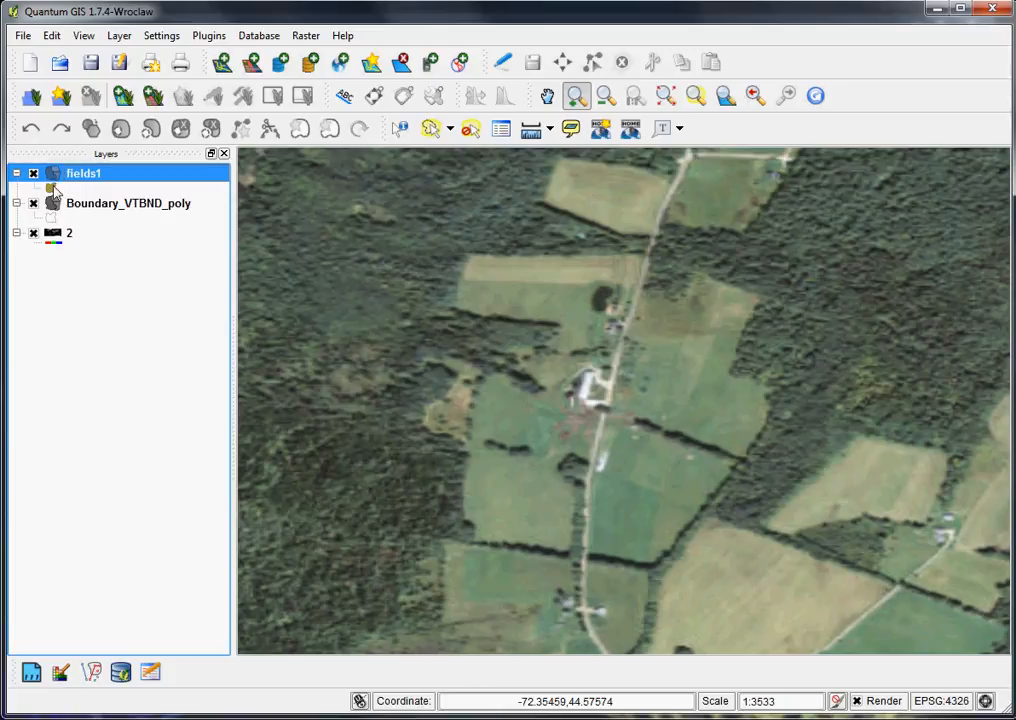
- Keep a solid fill for fields1 and set its transparency to 50%
double_click(83, 173)
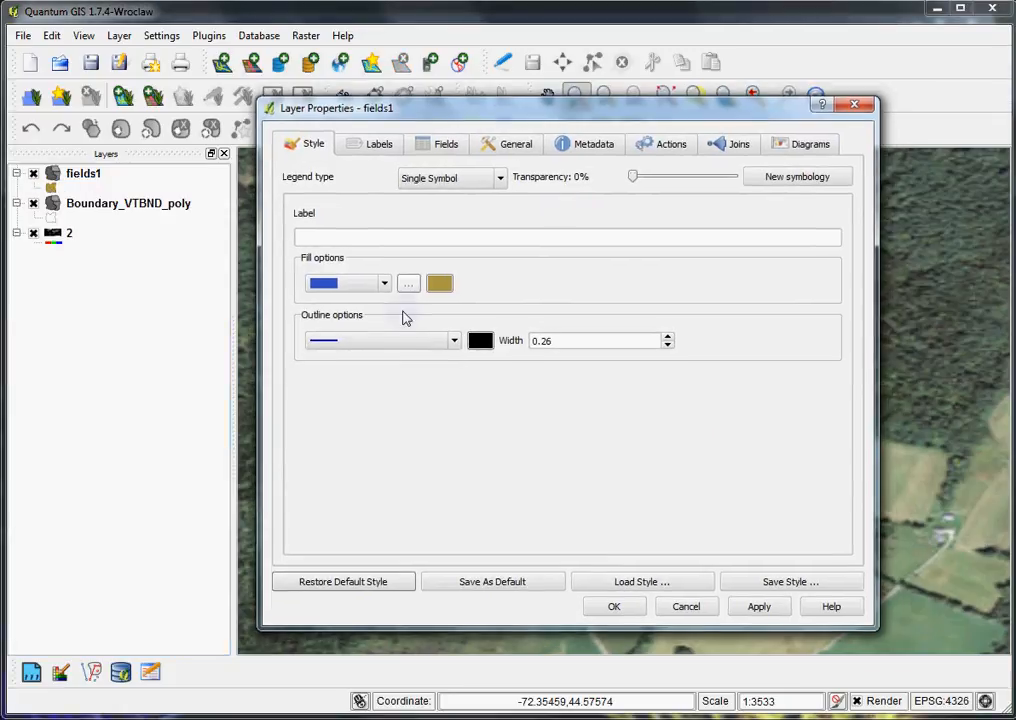
click(383, 283)
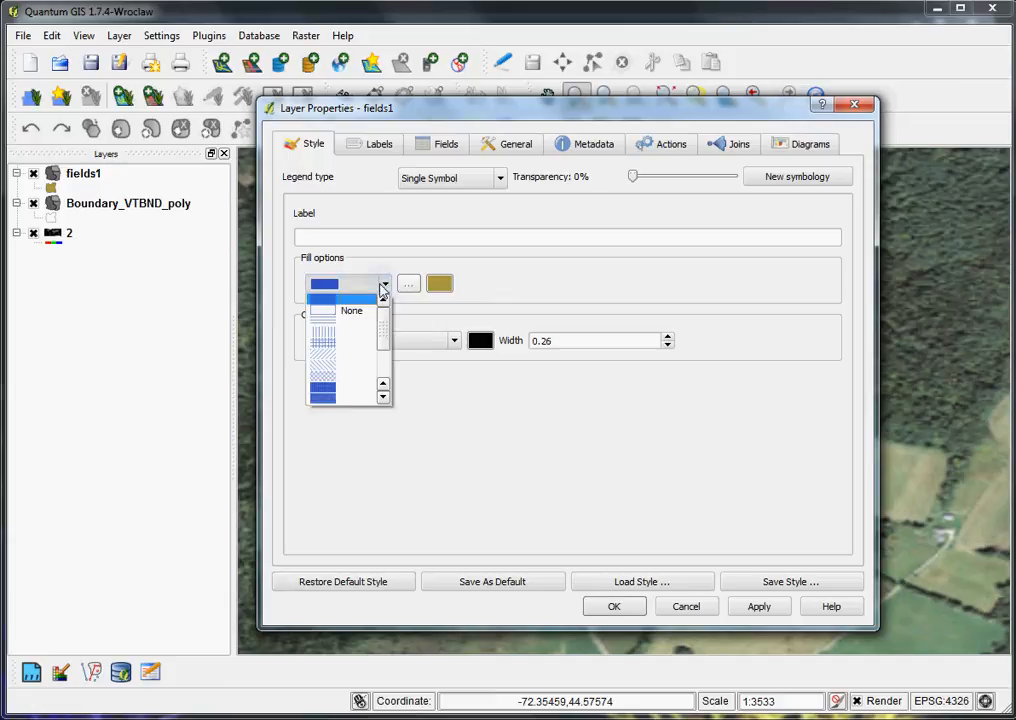
click(323, 283)
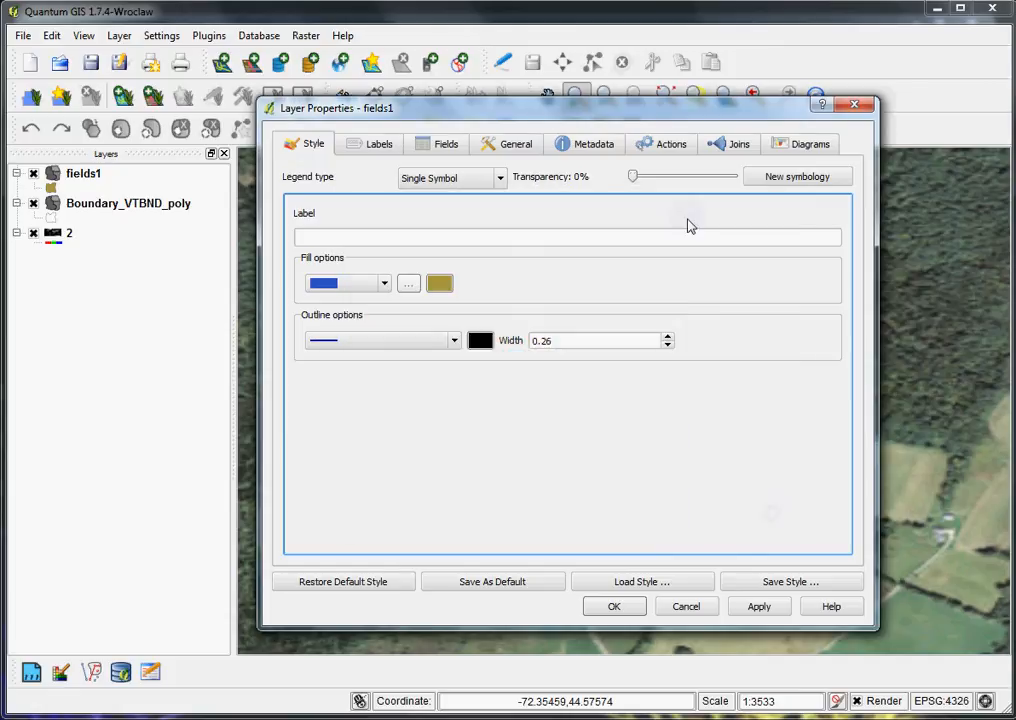
drag(633, 176, 683, 176)
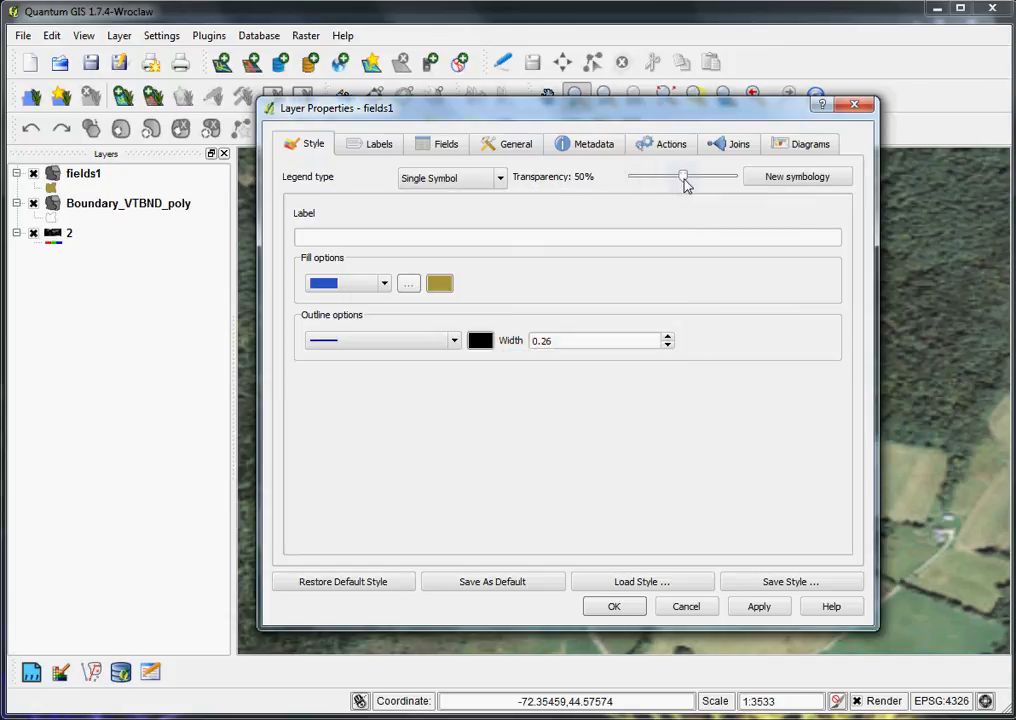
click(614, 606)
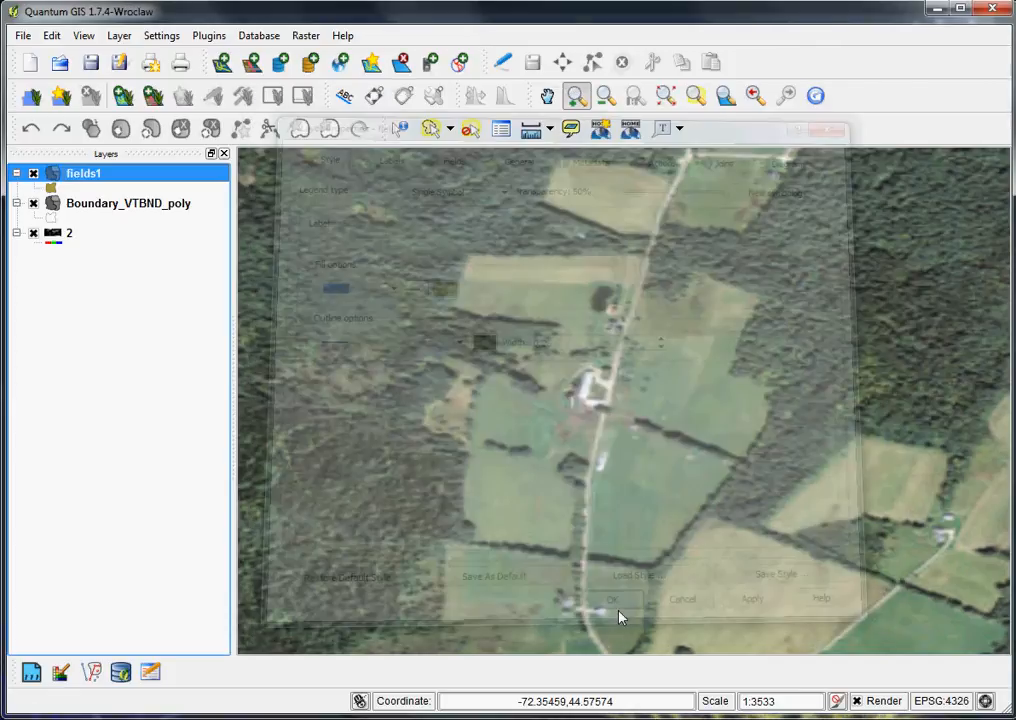
click(613, 599)
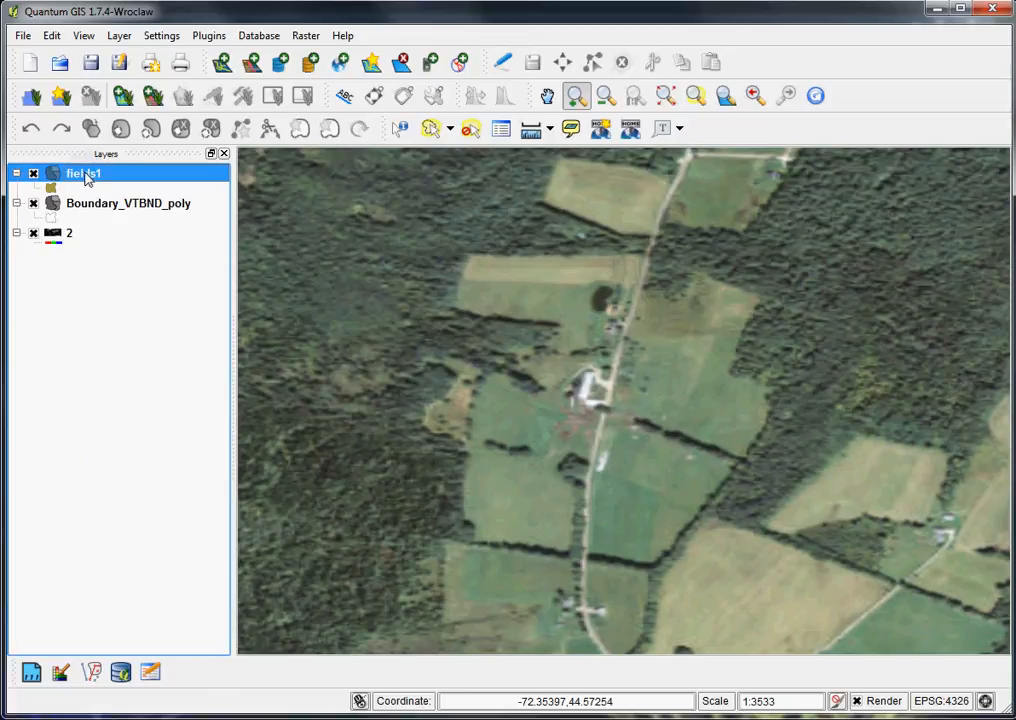
- Toggle editing on fields1 and open the Edit menu's feature actions
right_click(83, 173)
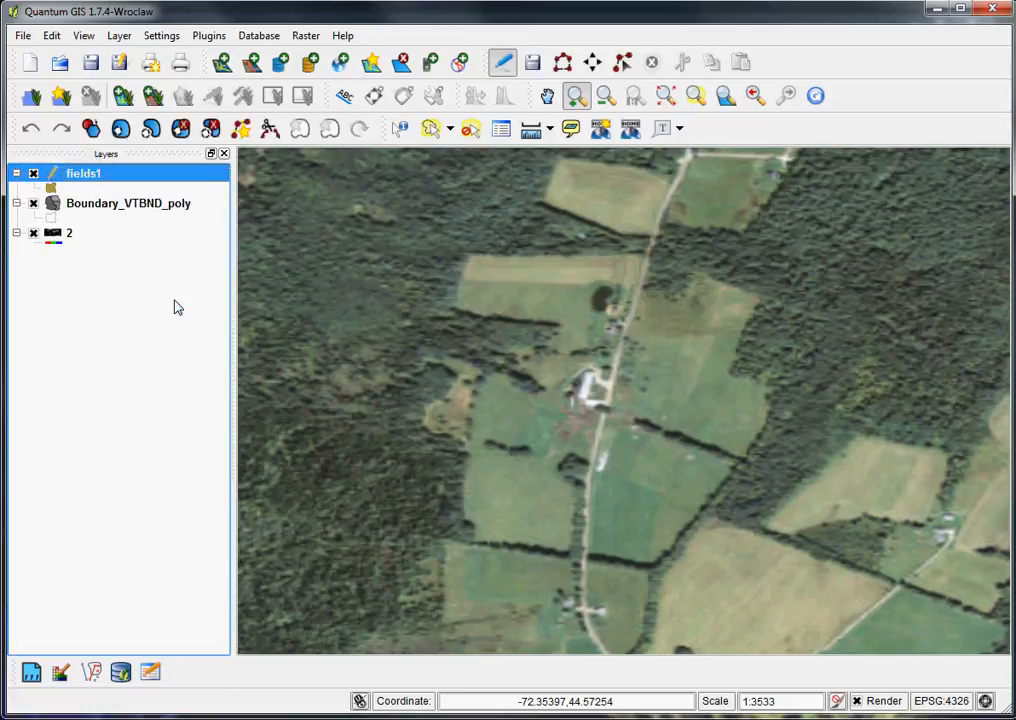
mouse_move(843, 380)
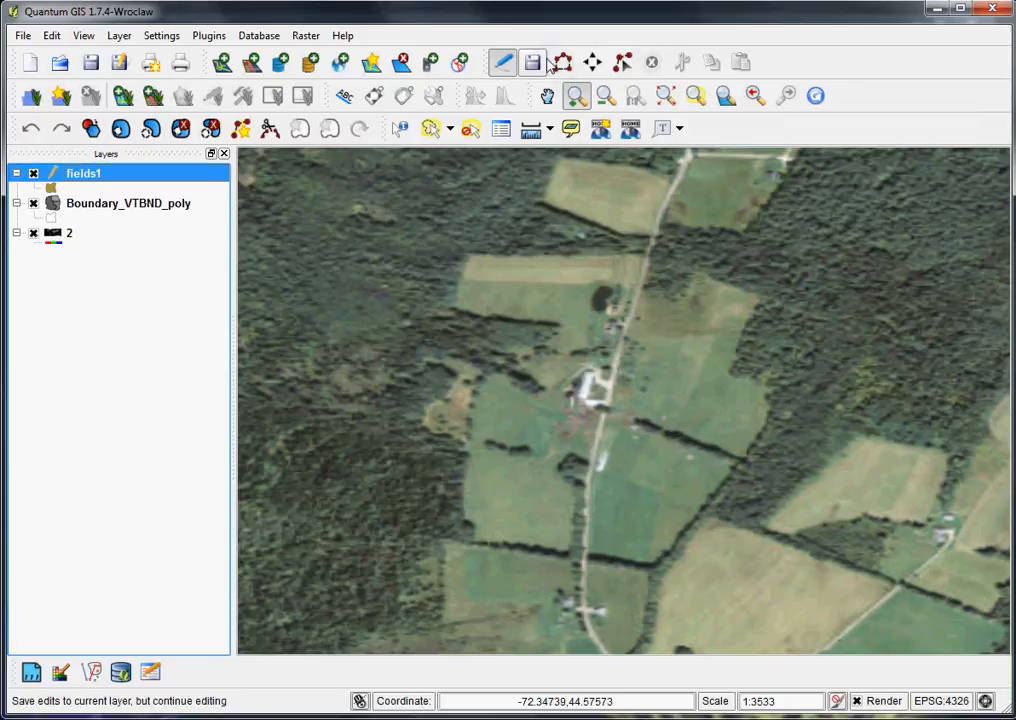
click(51, 35)
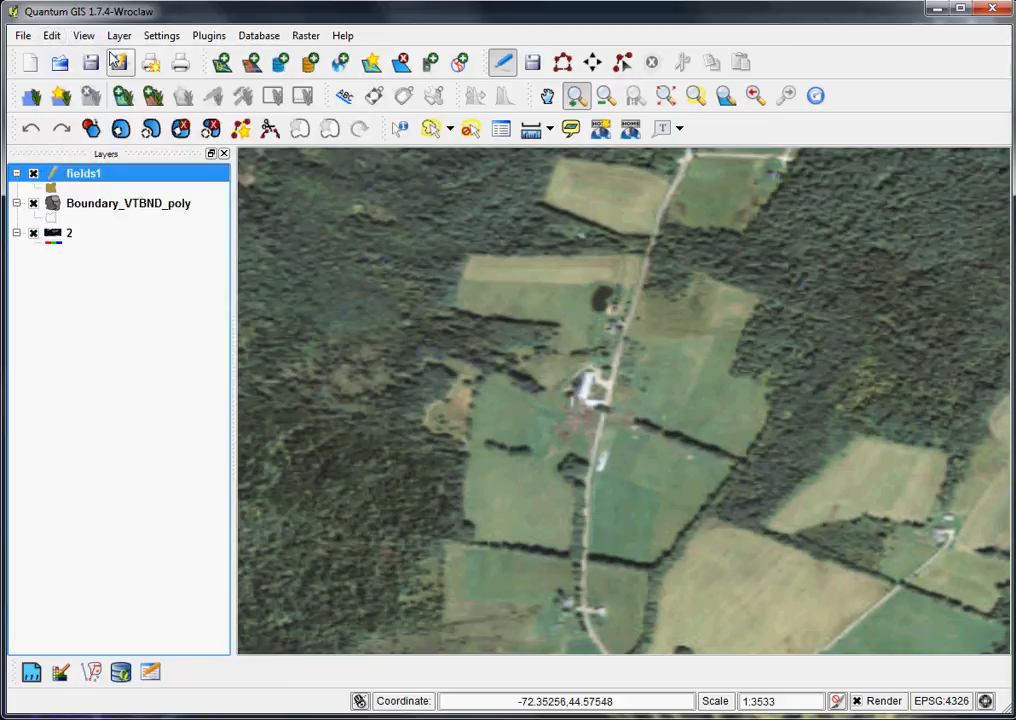
click(51, 35)
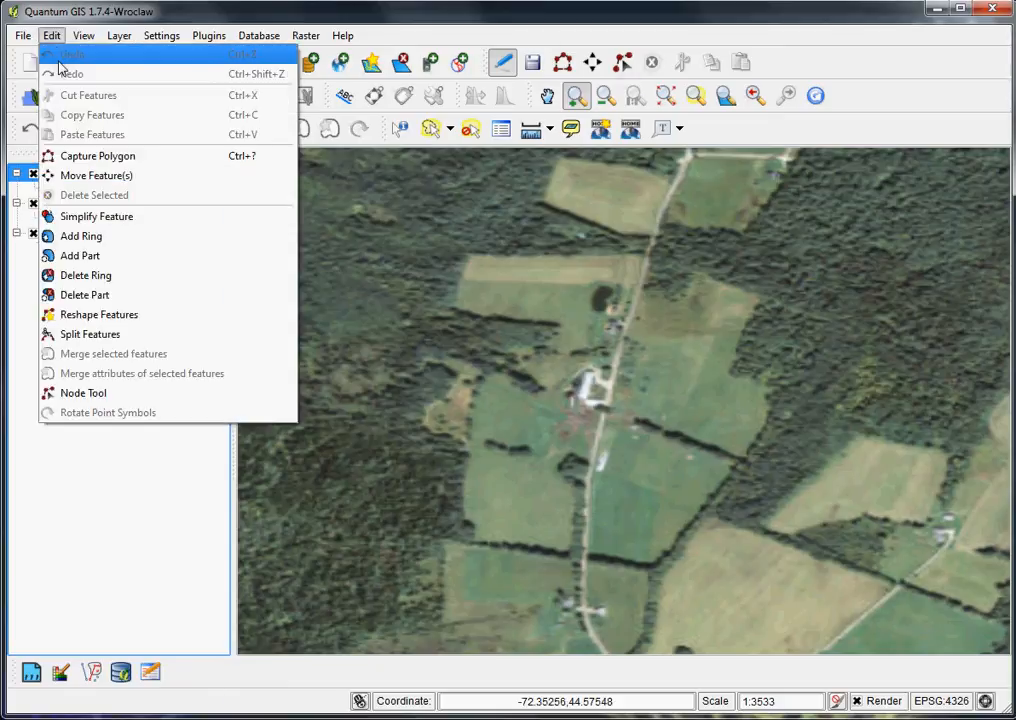
mouse_move(97, 155)
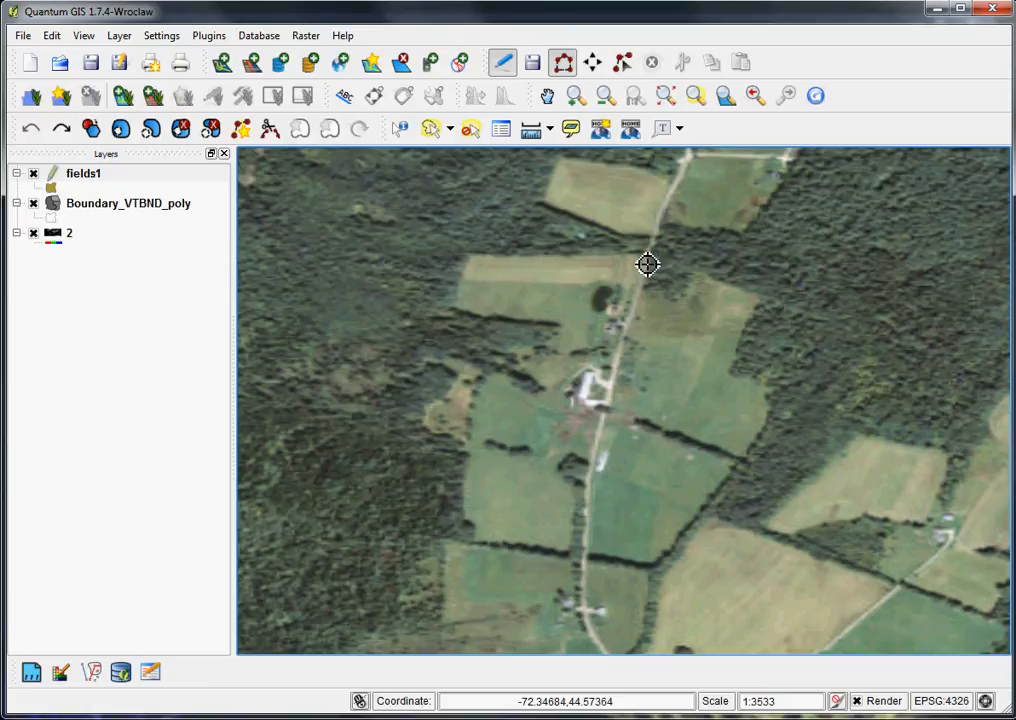
mouse_move(649, 264)
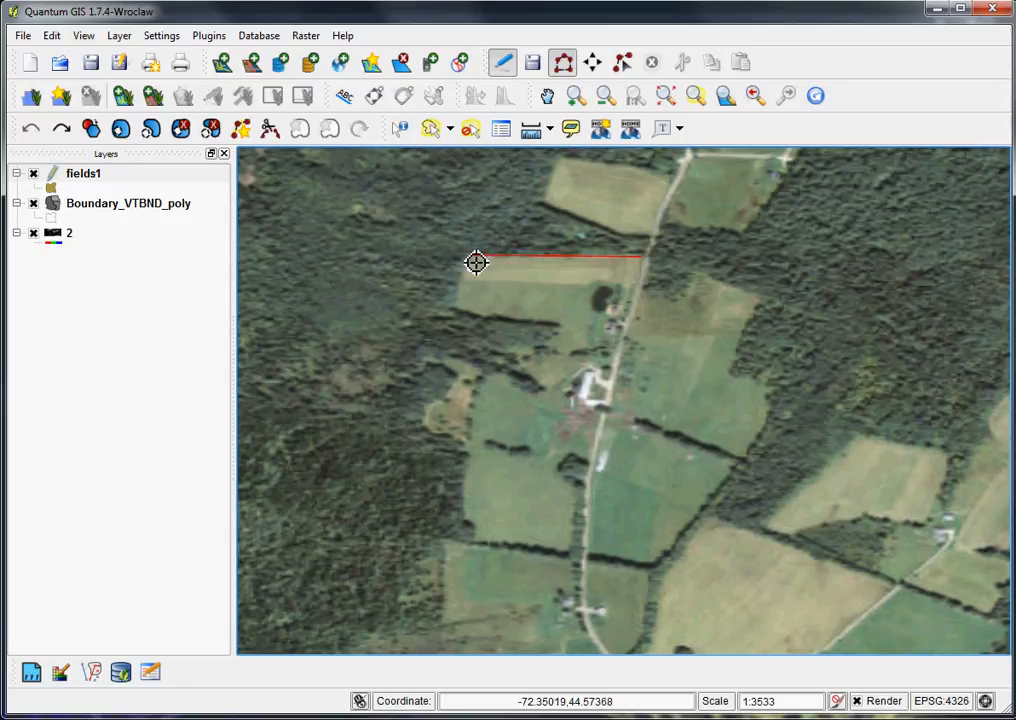
- Outline the north-west field as a polygon and give it id 1
click(457, 317)
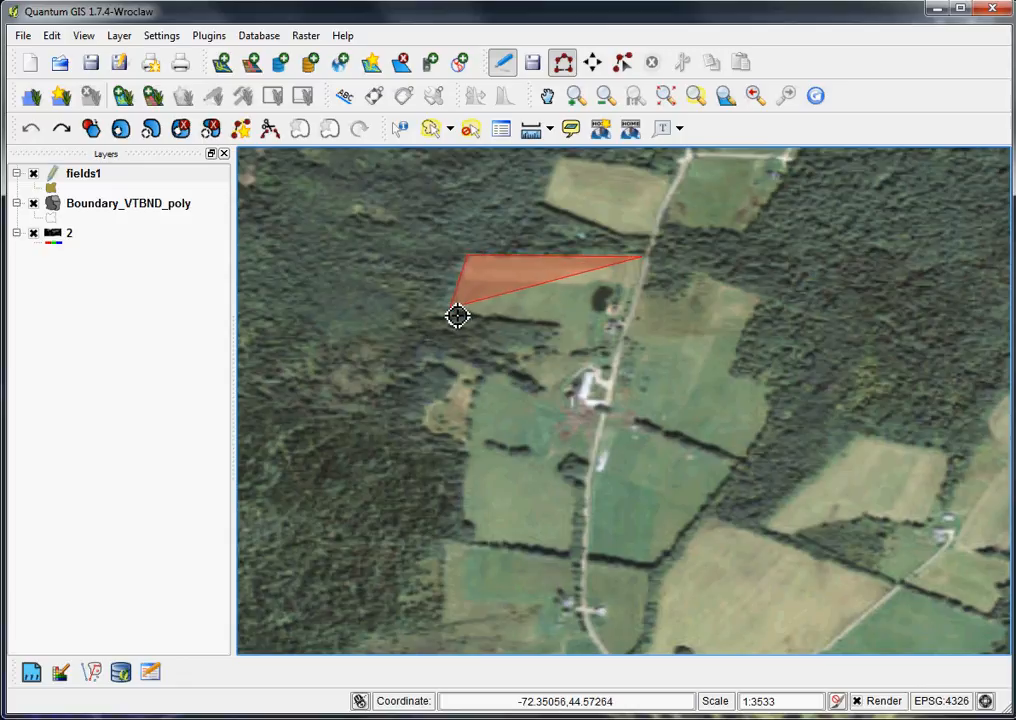
drag(457, 317, 567, 332)
text(1)
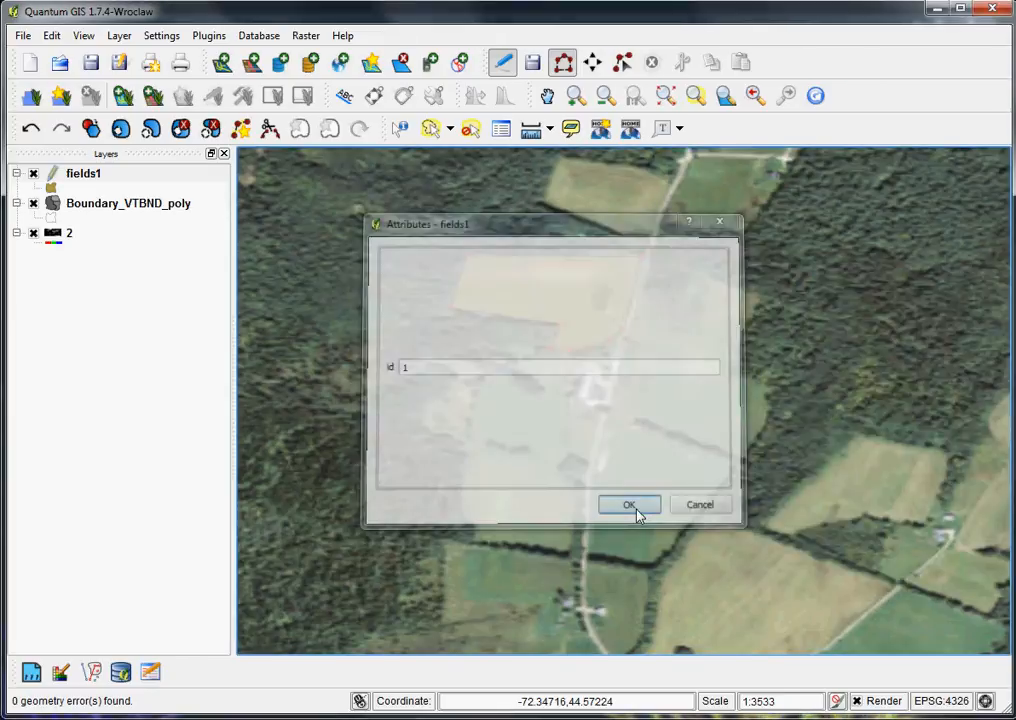
click(629, 504)
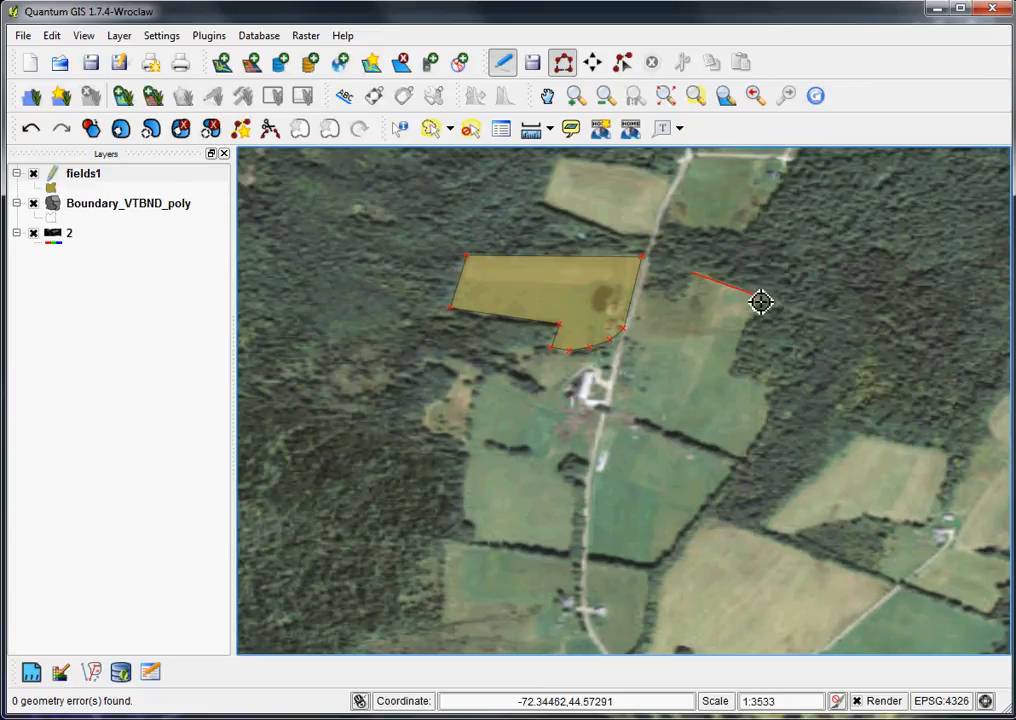
- Trace the field east of the road and give it id 2
click(762, 385)
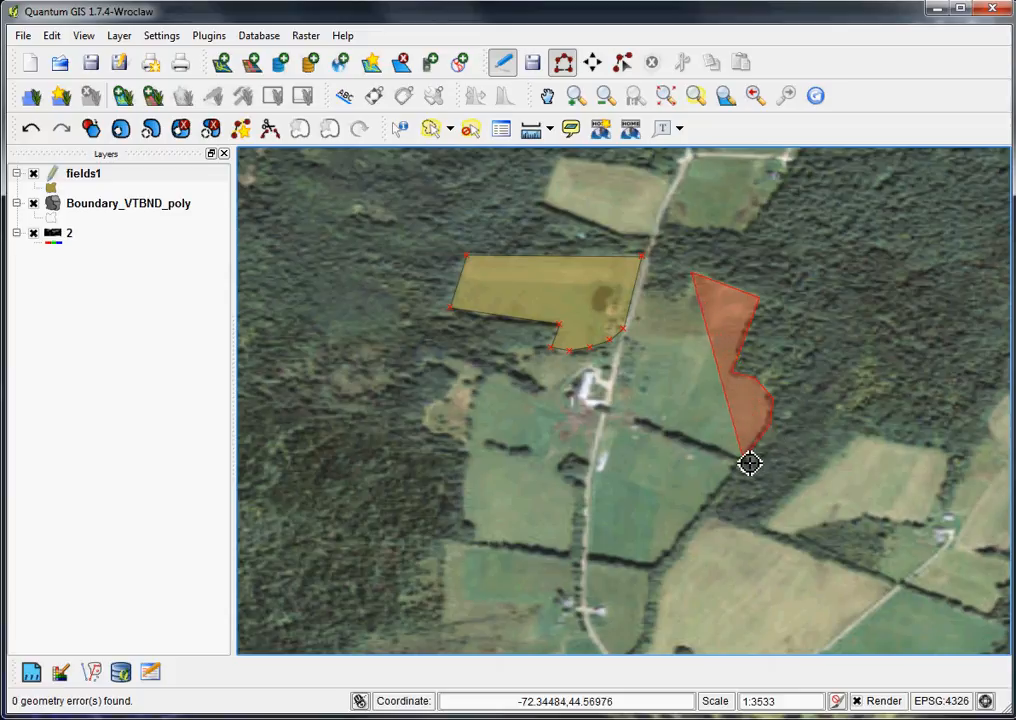
drag(750, 463, 622, 395)
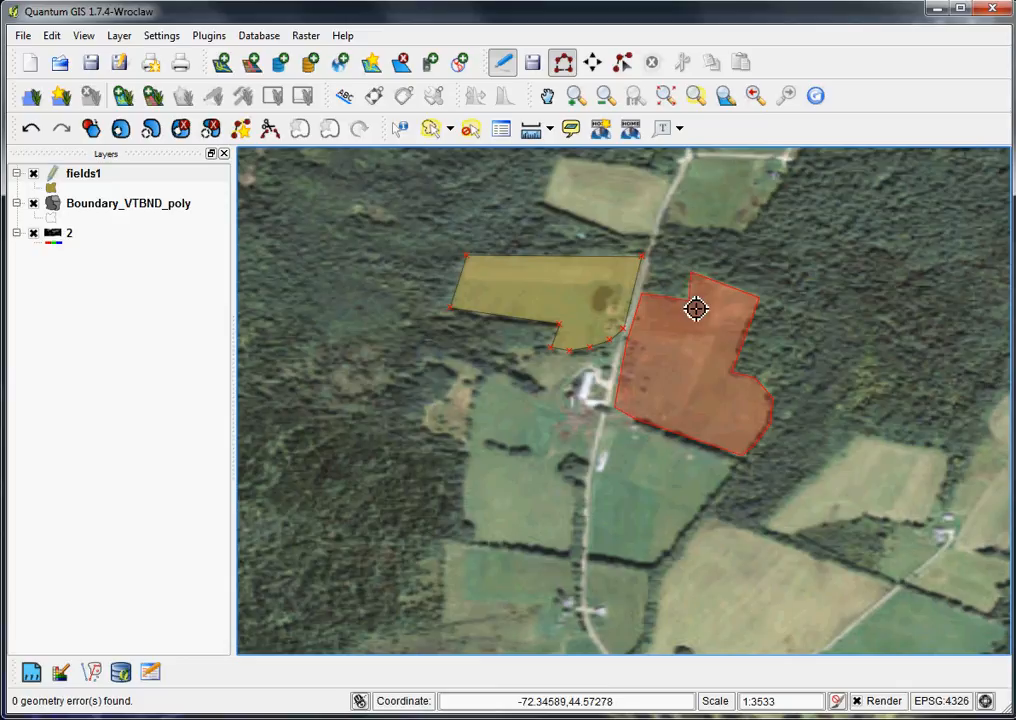
mouse_move(697, 296)
text(2)
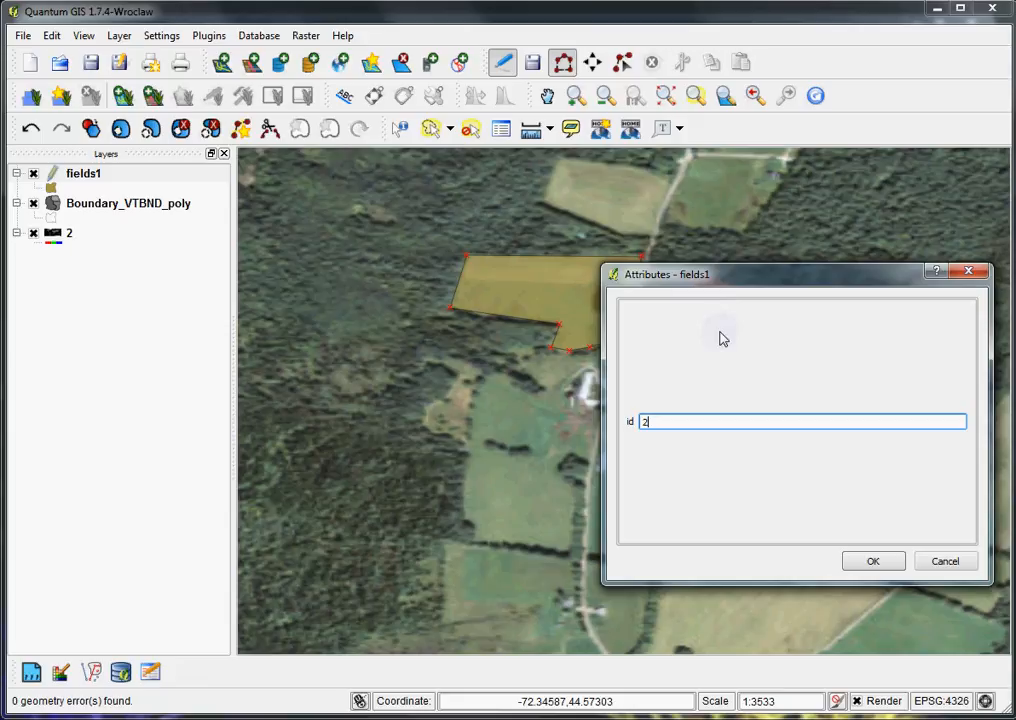
click(872, 560)
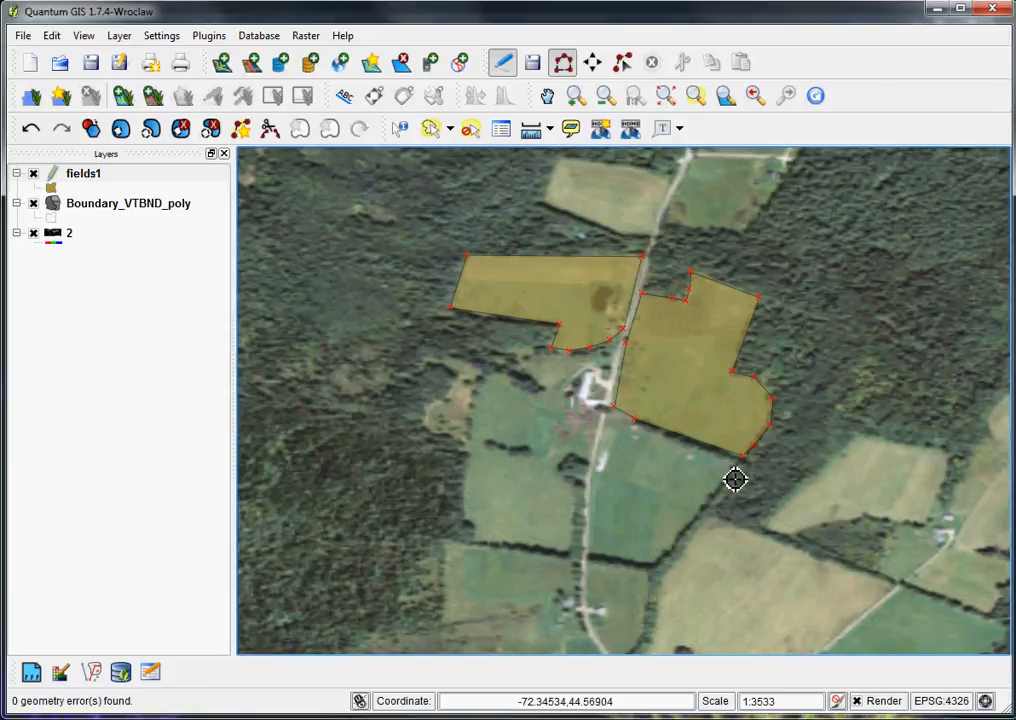
mouse_move(84, 173)
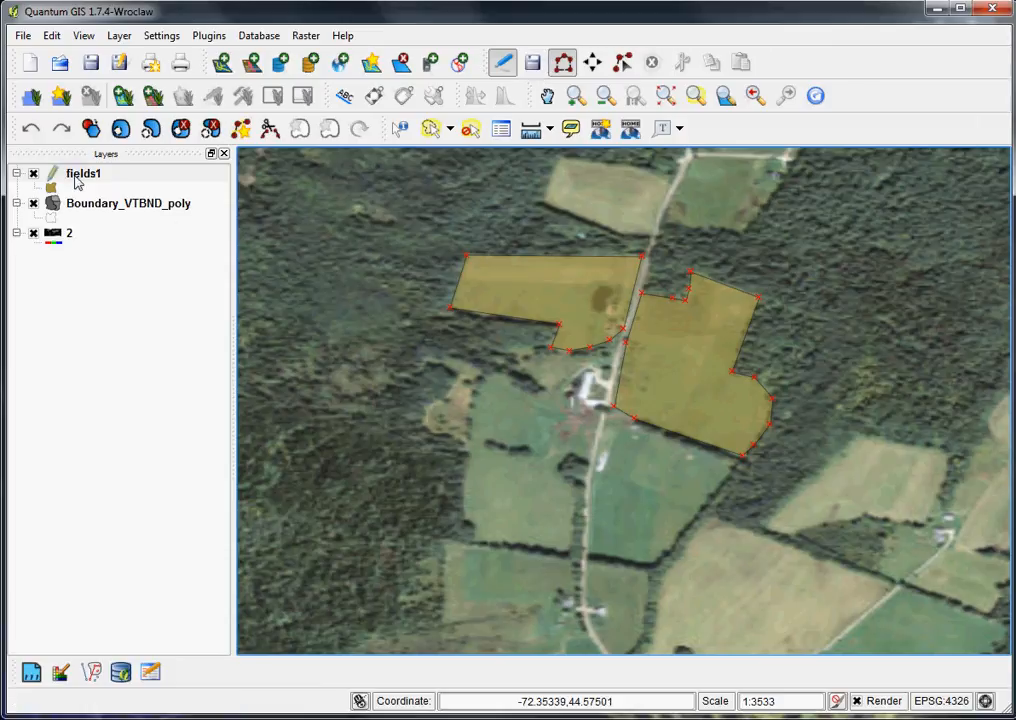
mouse_move(503, 62)
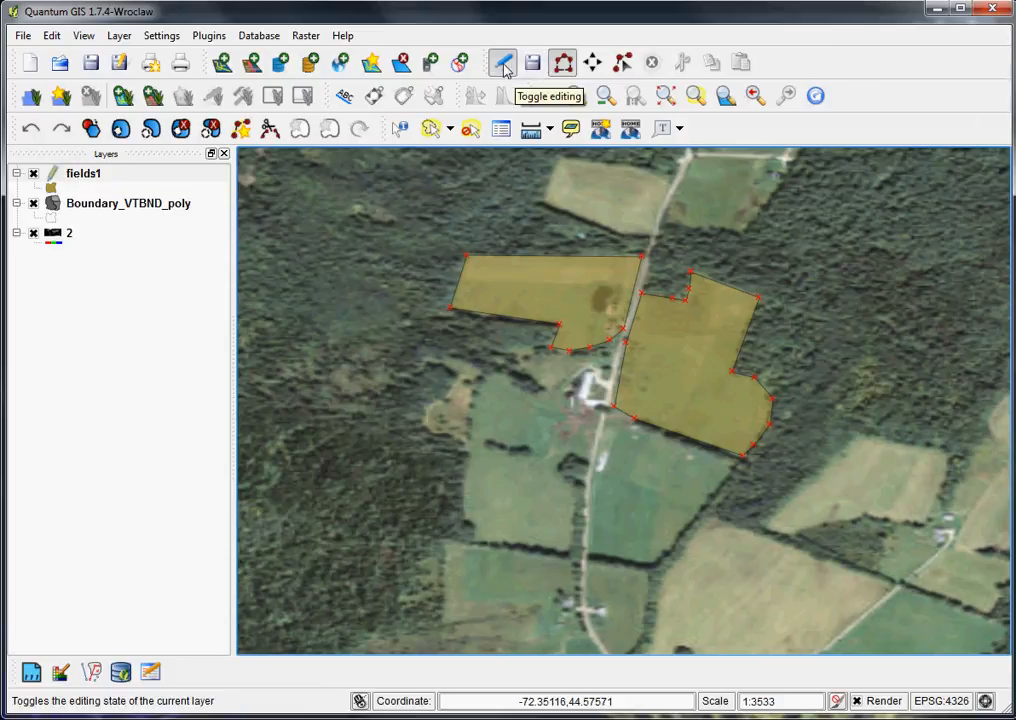
- Stop editing the fields1 layer and save its two digitized field polygons
right_click(84, 173)
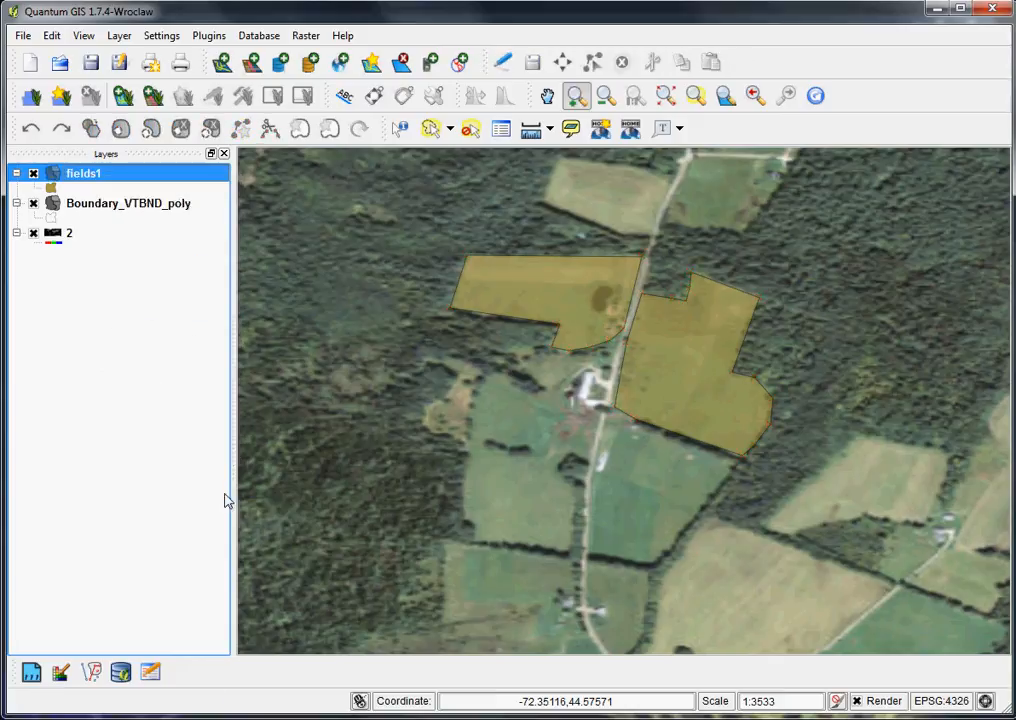
click(611, 348)
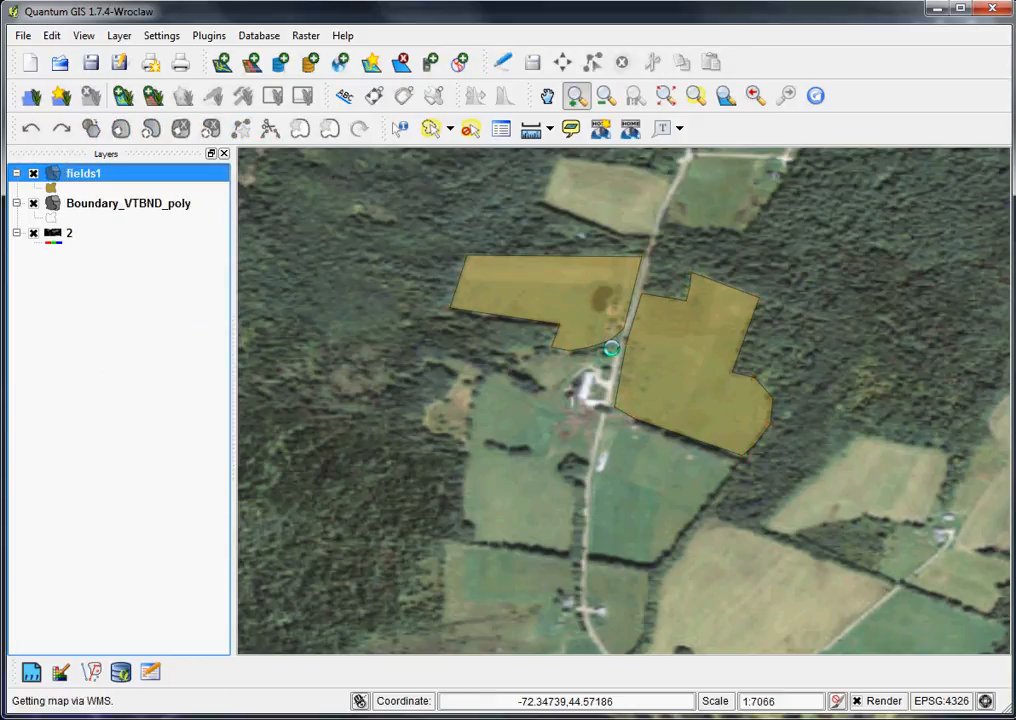
mouse_move(668, 433)
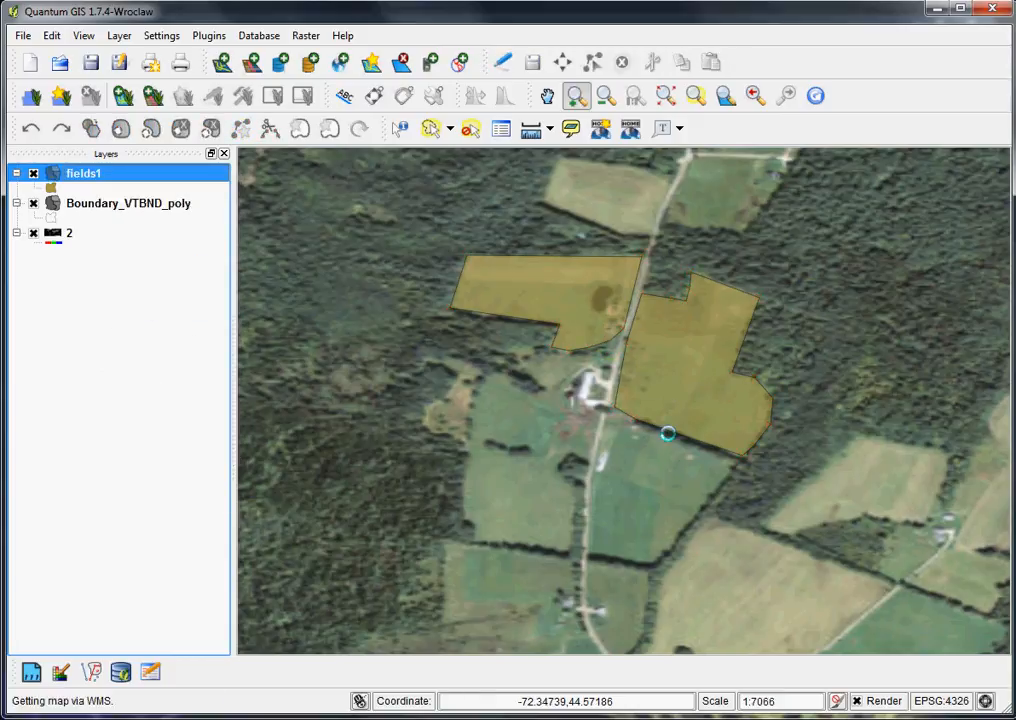